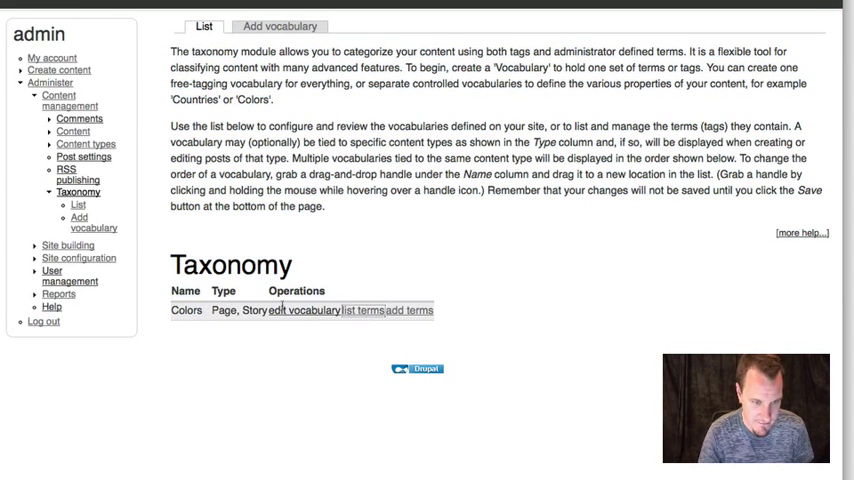
Step: Clear the Drupal site caches and scroll the Taxonomy admin page toward the vocabulary's term list
{"action": "left_click", "coordinate": [362, 310]}
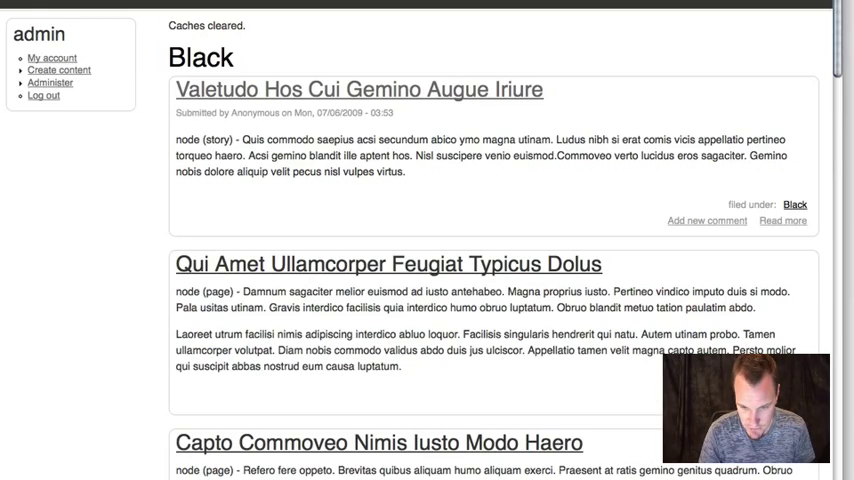
{"action": "mouse_move", "coordinate": [836, 70]}
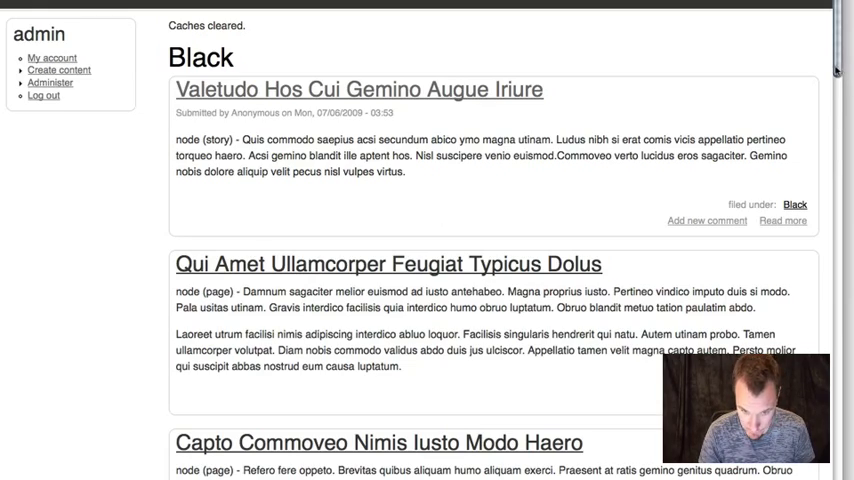
{"action": "scroll", "scroll_direction": "down", "scroll_amount": 3}
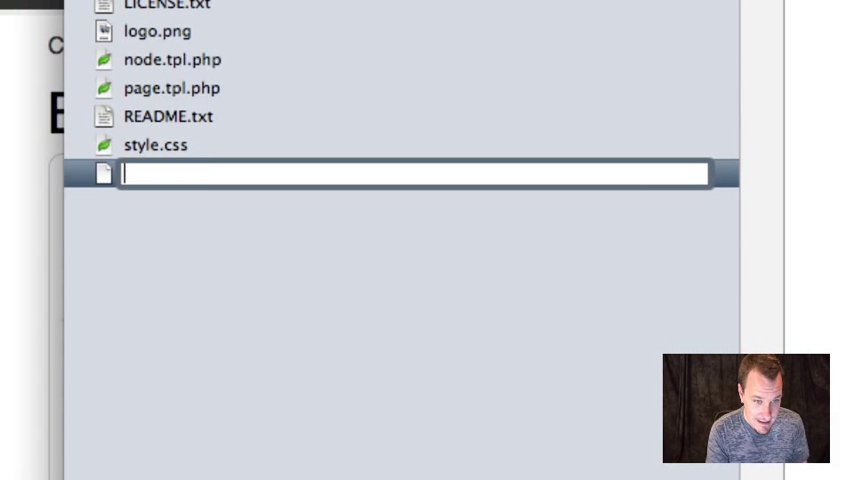
Step: Name the new theme template file taxonomy_term_page.tpl.php
{"action": "type", "text": "taxonomy_term"}
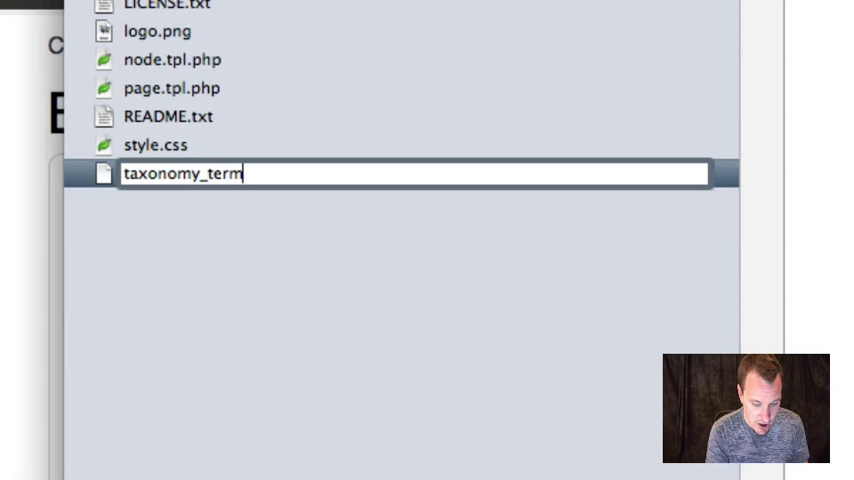
{"action": "type", "text": "_page.tpl.p"}
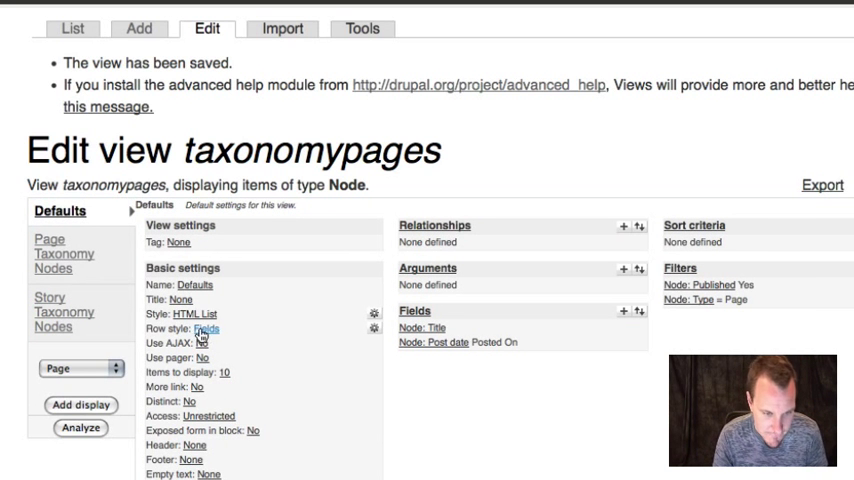
{"action": "mouse_move", "coordinate": [224, 372]}
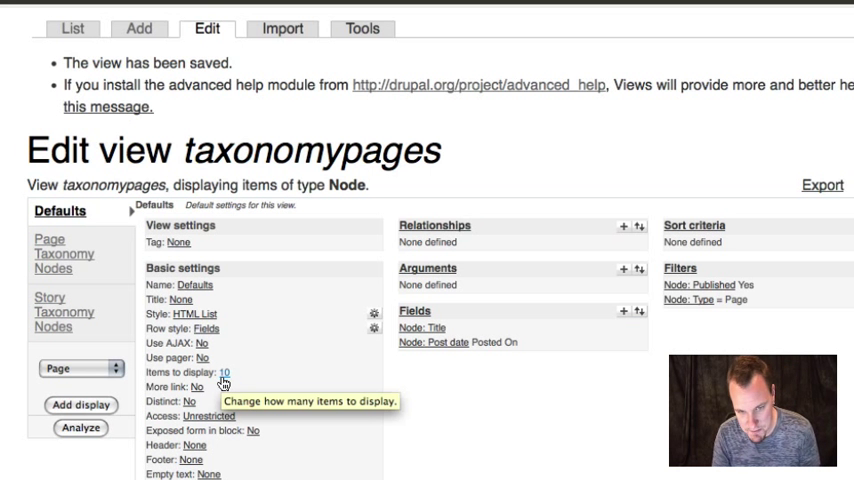
{"action": "mouse_move", "coordinate": [328, 390]}
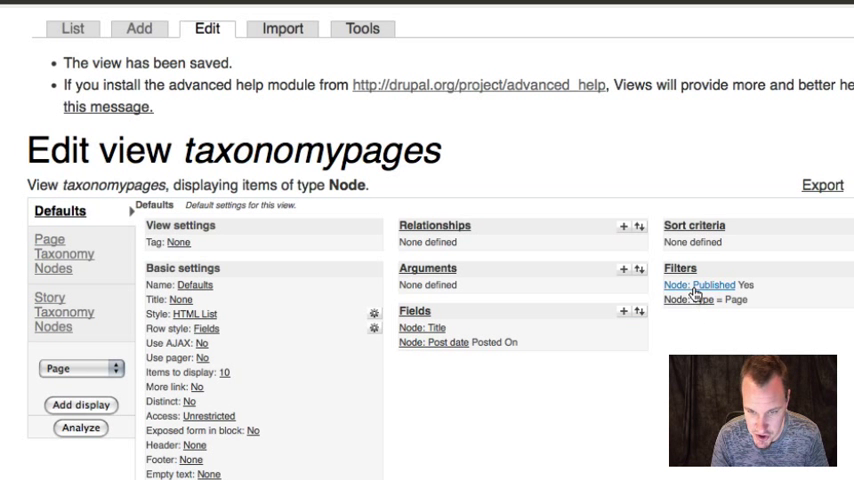
Step: Inspect the Page display's Node: Type filter, then move to the Story Taxonomy Nodes display's filters
{"action": "left_click", "coordinate": [68, 252]}
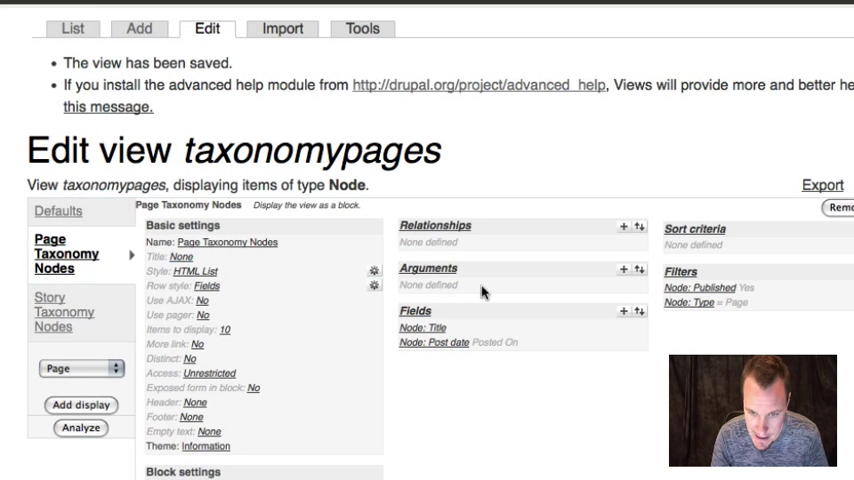
{"action": "left_click", "coordinate": [690, 302]}
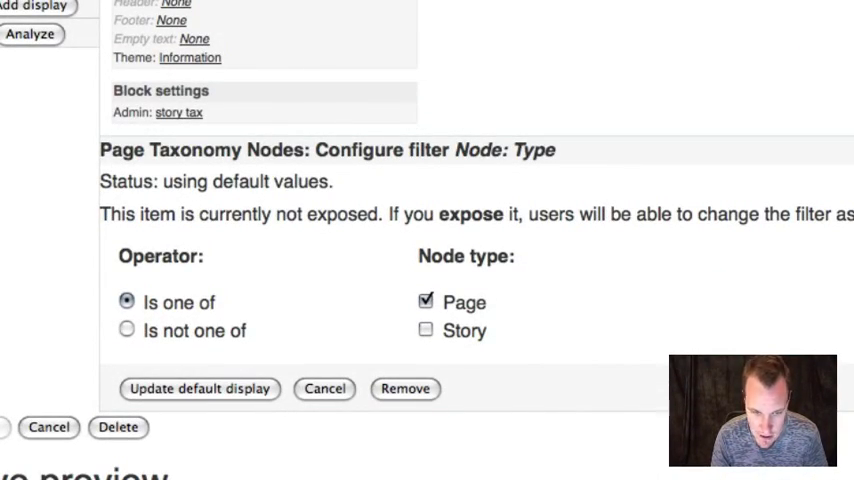
{"action": "left_click", "coordinate": [424, 330]}
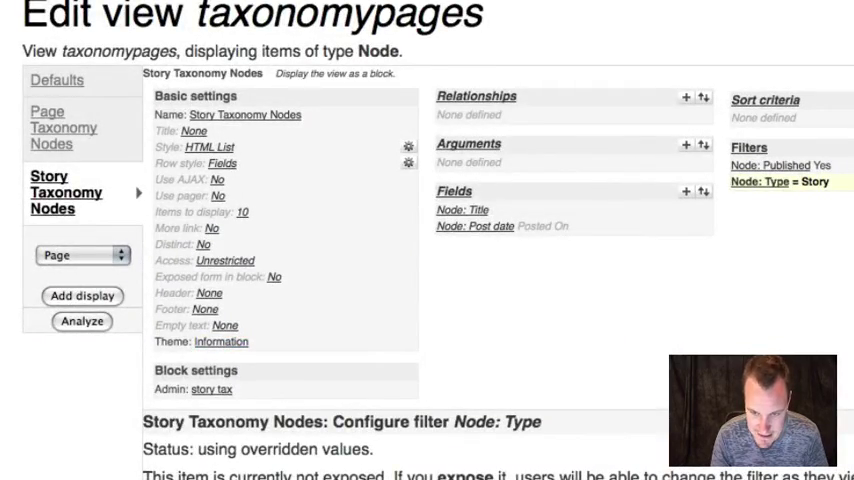
{"action": "scroll", "scroll_direction": "down", "scroll_amount": 3}
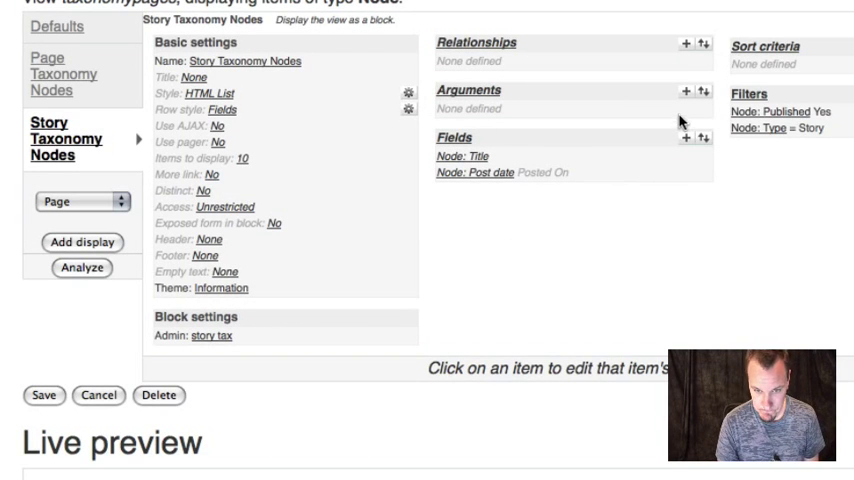
Step: Add a Taxonomy: Term ID argument validated as a taxonomy term restricted to the Colors vocabulary
{"action": "left_click", "coordinate": [688, 90]}
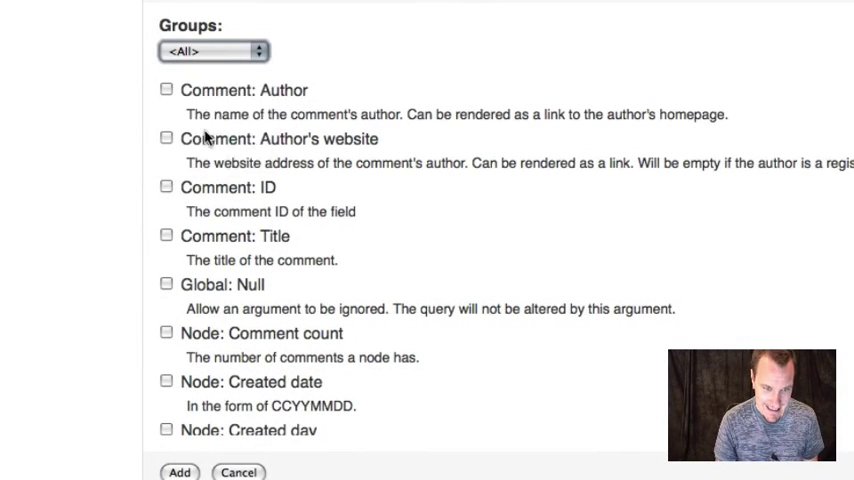
{"action": "left_click", "coordinate": [208, 52]}
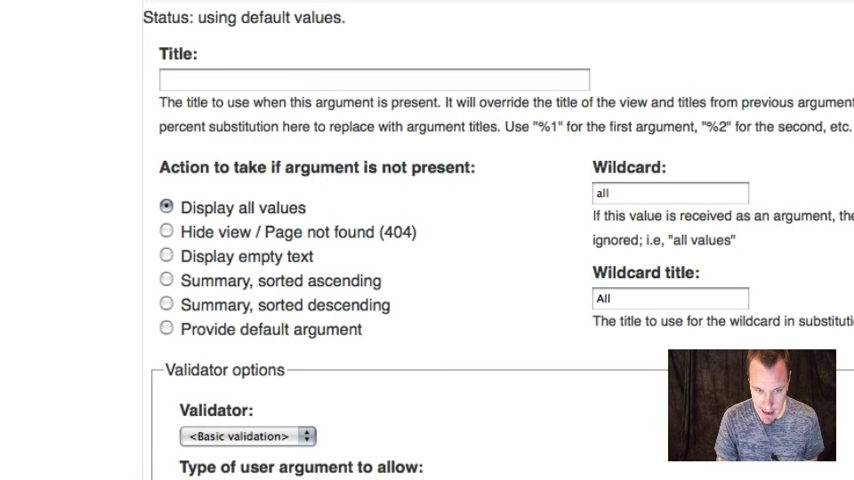
{"action": "scroll", "scroll_direction": "down", "scroll_amount": 3}
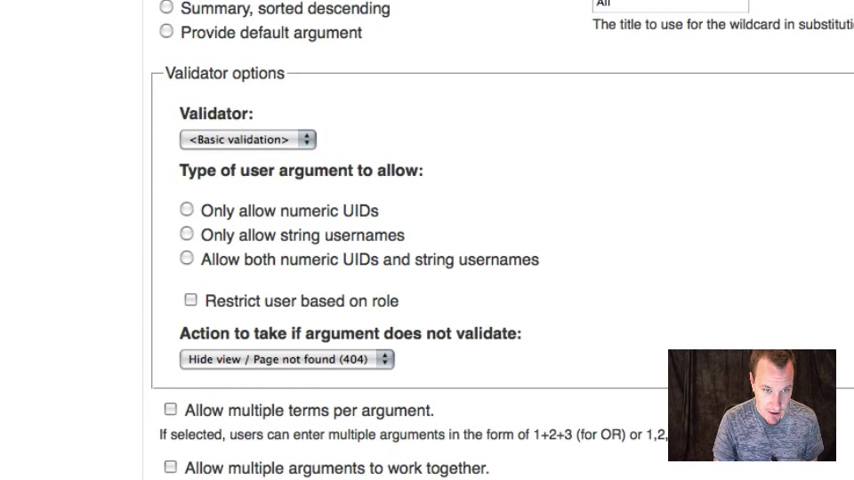
{"action": "left_click", "coordinate": [242, 138]}
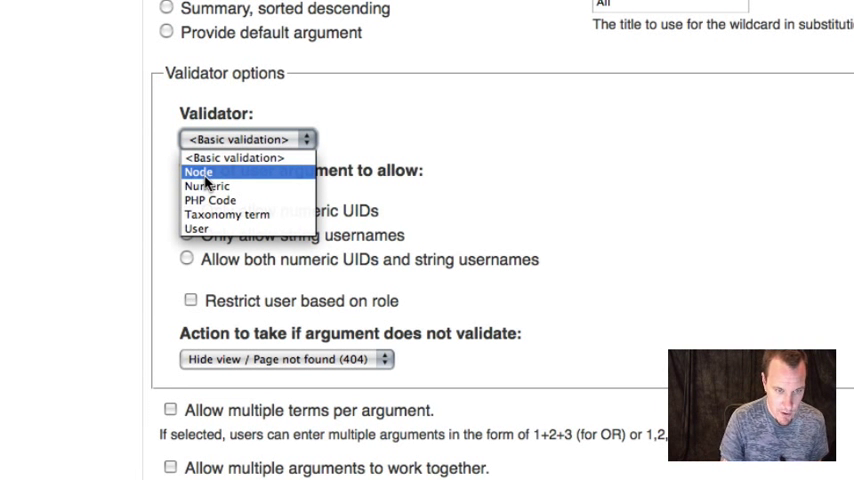
{"action": "left_click", "coordinate": [228, 212]}
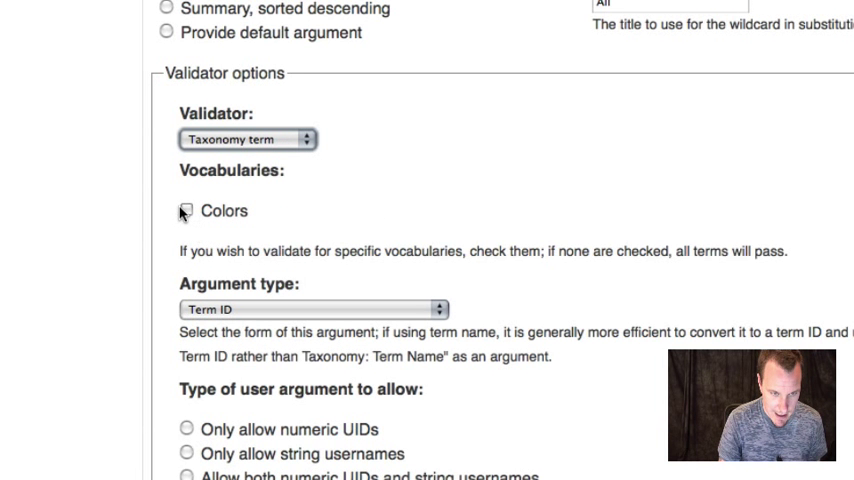
{"action": "left_click", "coordinate": [186, 210]}
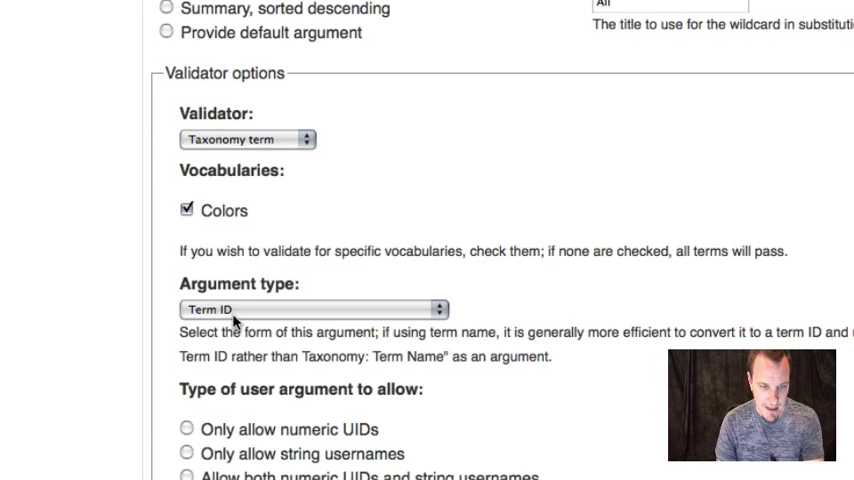
Step: Apply the argument settings to the view and return to the empty taxonomy_term_page.tpl.php template
{"action": "scroll", "scroll_direction": "down", "scroll_amount": 3}
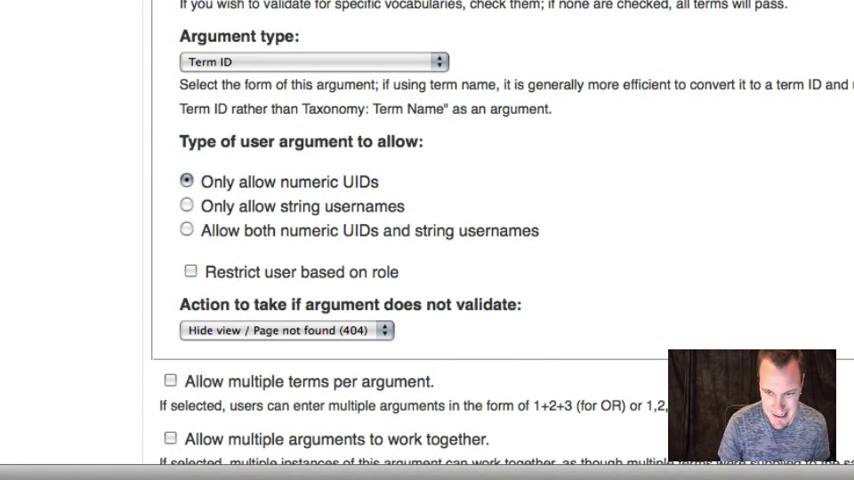
{"action": "scroll", "scroll_direction": "down", "scroll_amount": 3}
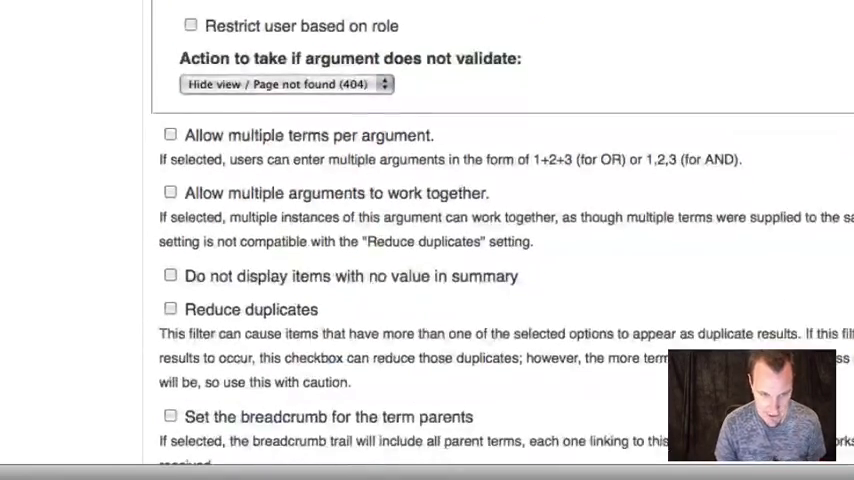
{"action": "scroll", "scroll_direction": "down", "scroll_amount": 3}
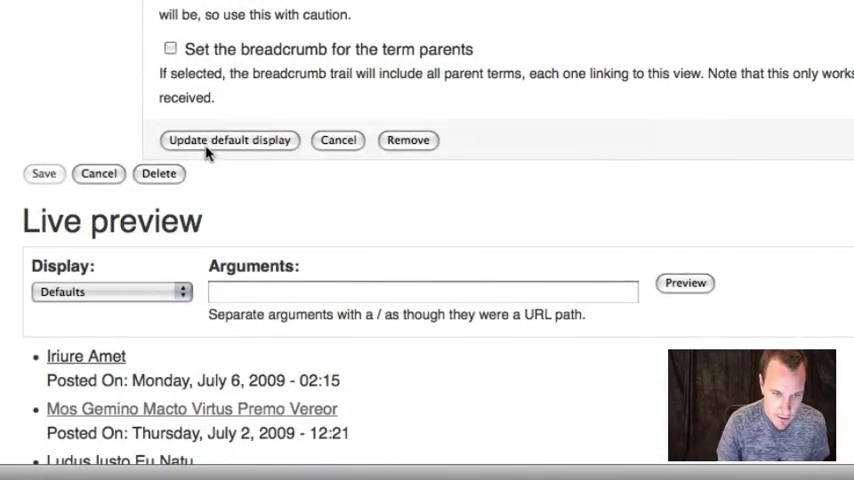
{"action": "left_click", "coordinate": [230, 140]}
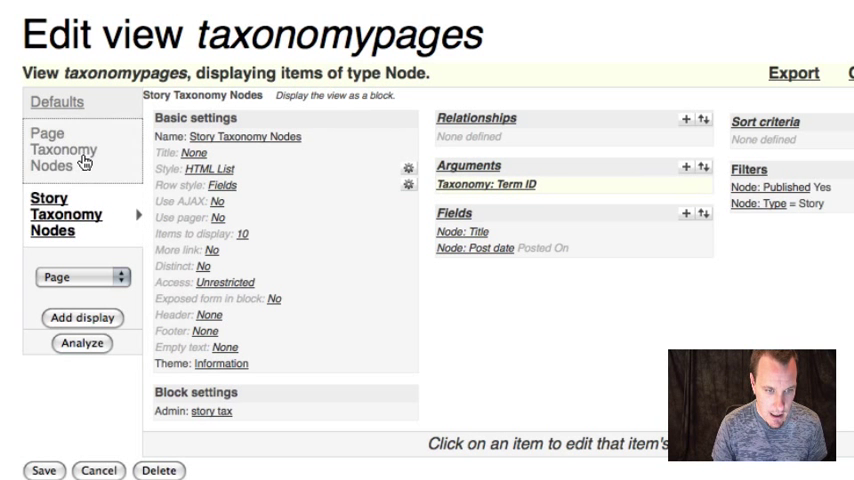
{"action": "left_click", "coordinate": [66, 148]}
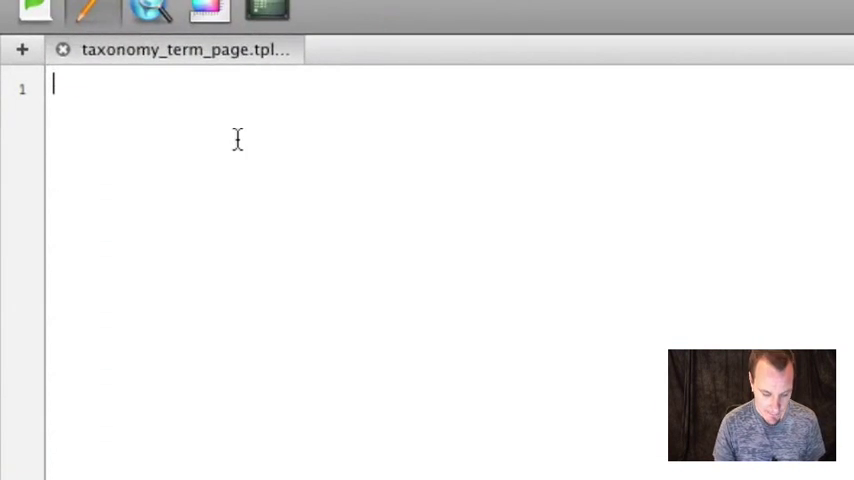
Step: Write <div class="span-8"></div> and place the insertion point on the blank line inside it
{"action": "type", "text": "<div >"}
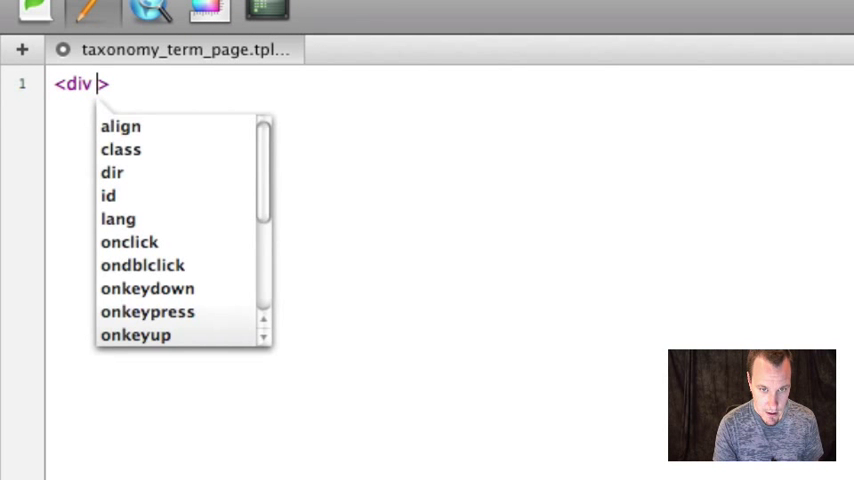
{"action": "type", "text": "sp"}
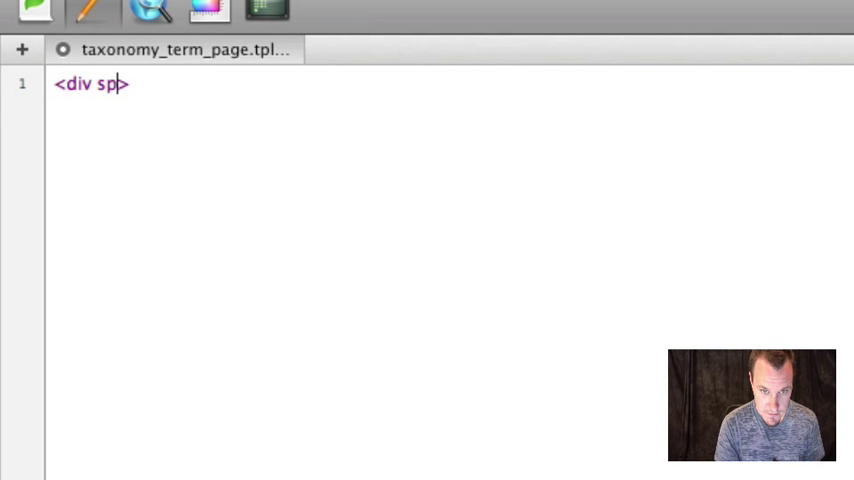
{"action": "type", "text": "class=\"span"}
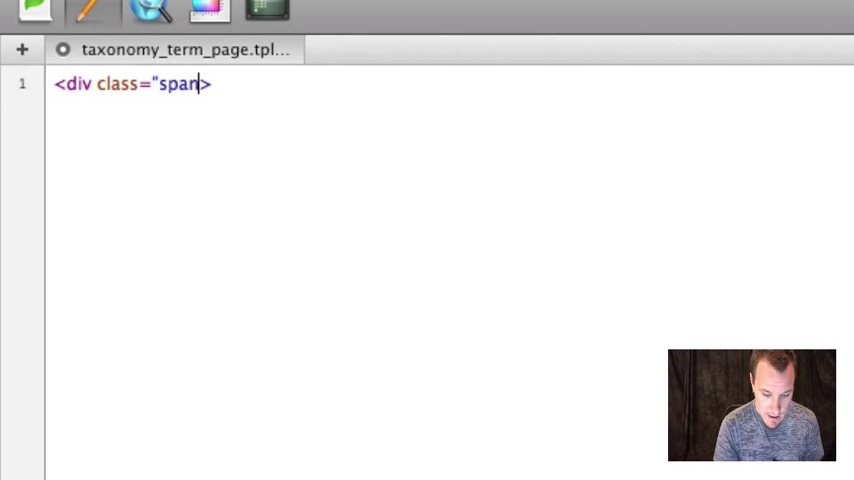
{"action": "type", "text": "-8\""}
{"action": "type", "text": "<"}
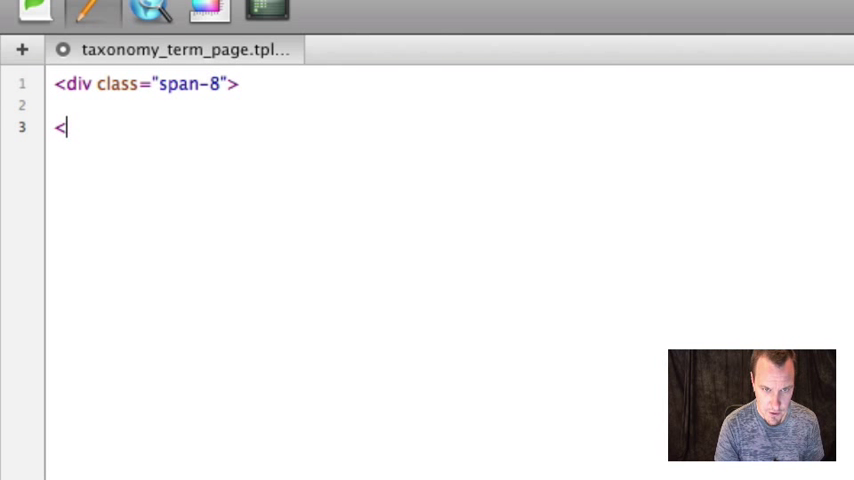
{"action": "type", "text": "/div>"}
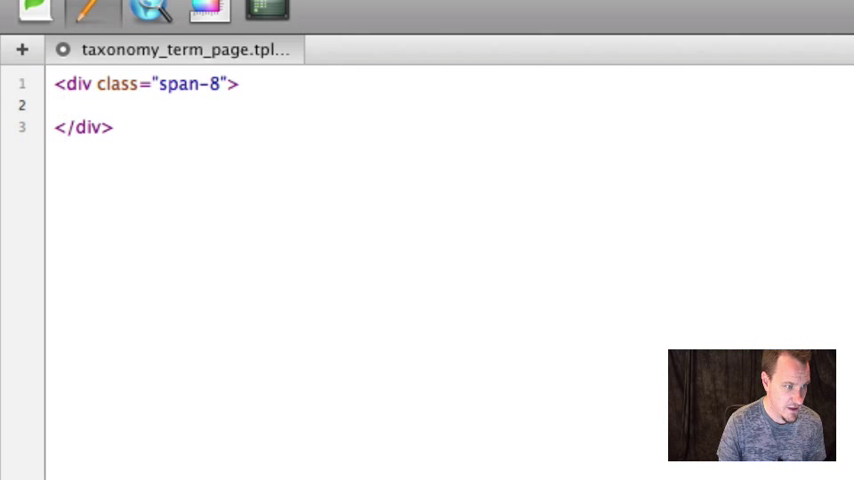
{"action": "left_click", "coordinate": [64, 104]}
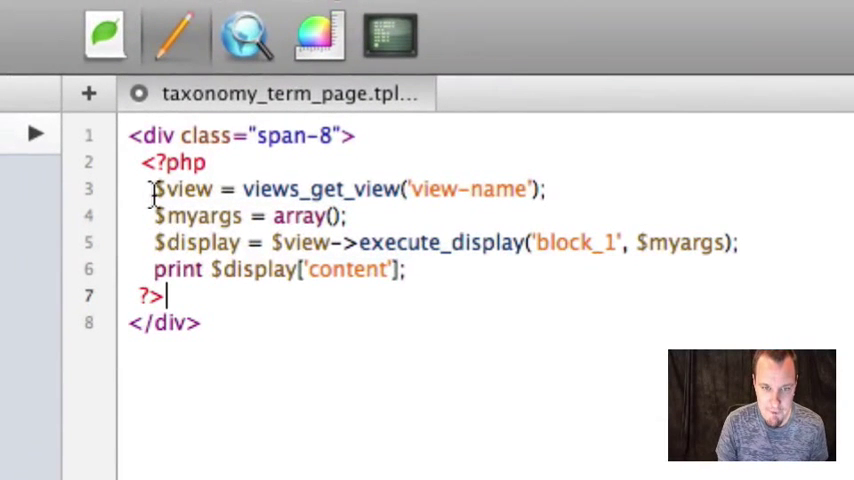
Step: Replace the view-name placeholder in views_get_view with the copied view name taxonomypages
{"action": "double_click", "coordinate": [318, 188]}
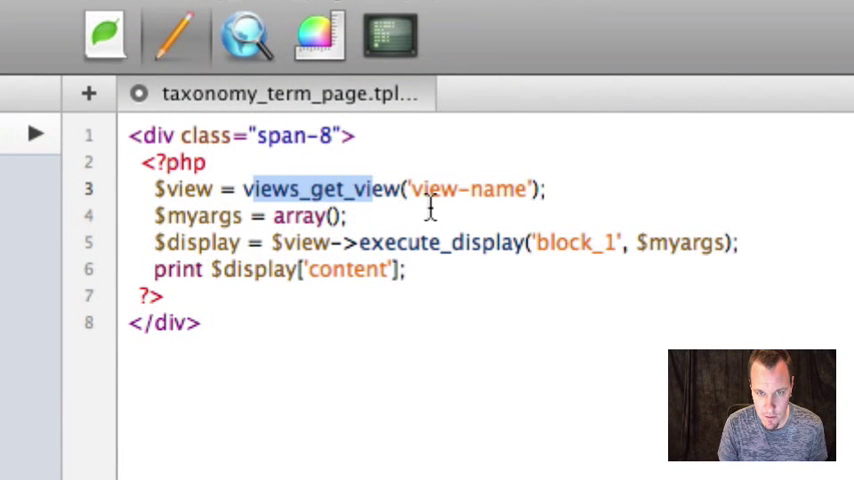
{"action": "double_click", "coordinate": [468, 188]}
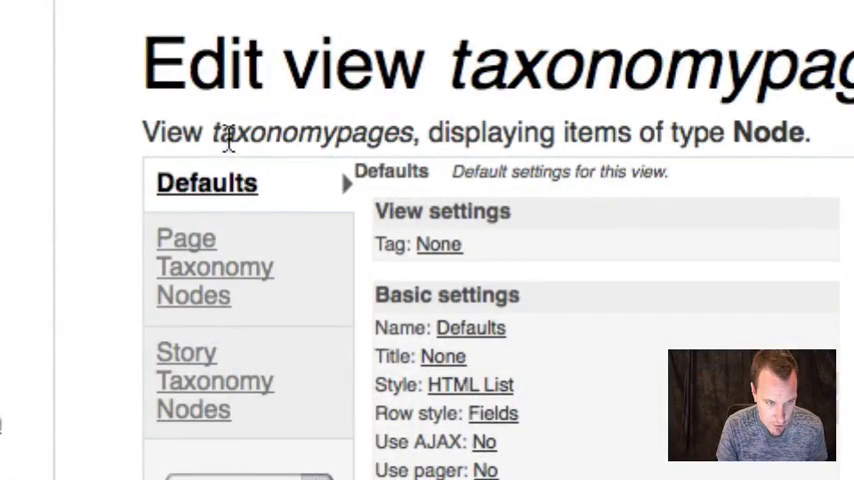
{"action": "double_click", "coordinate": [314, 132]}
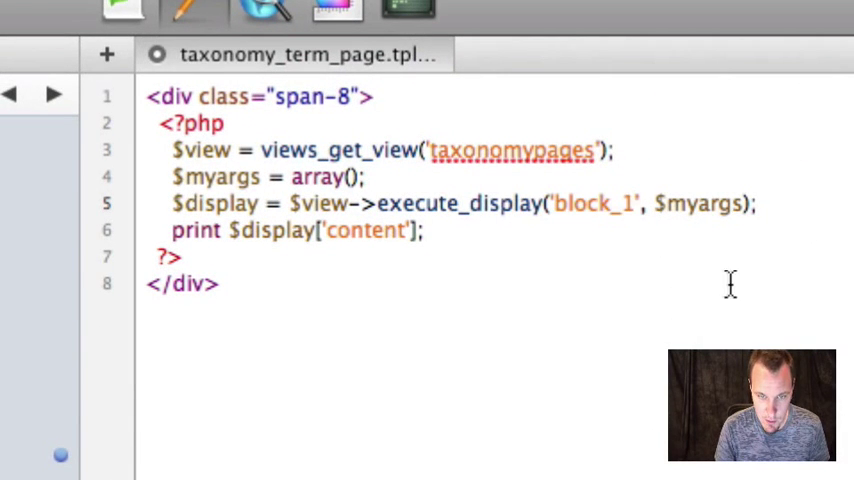
Step: Drop the $myargs array, pass $tids to the view, and duplicate the div block to render block_2
{"action": "double_click", "coordinate": [696, 204]}
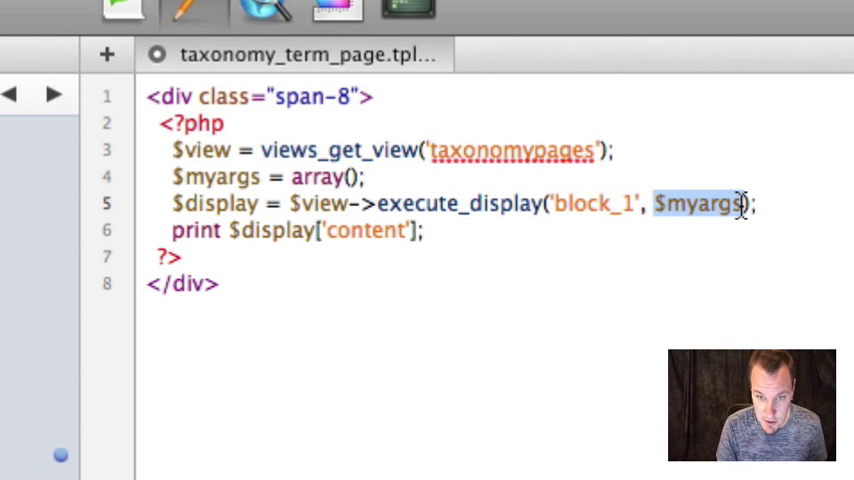
{"action": "mouse_move", "coordinate": [352, 216]}
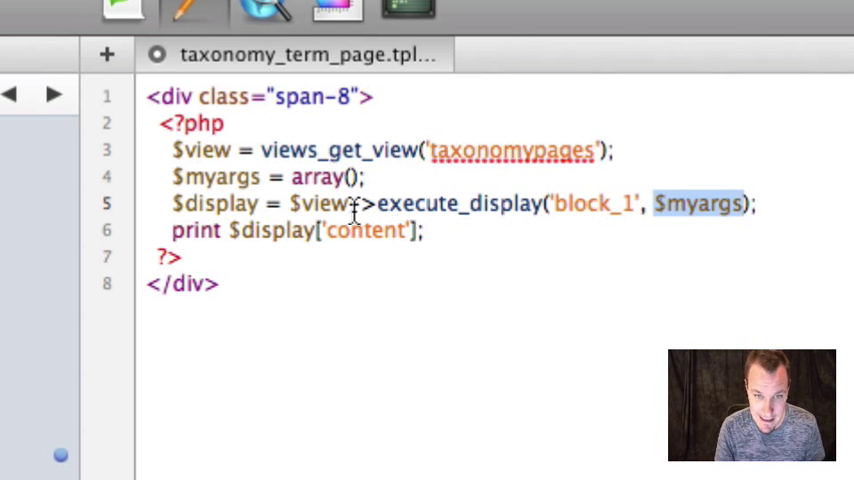
{"action": "left_click", "coordinate": [324, 176]}
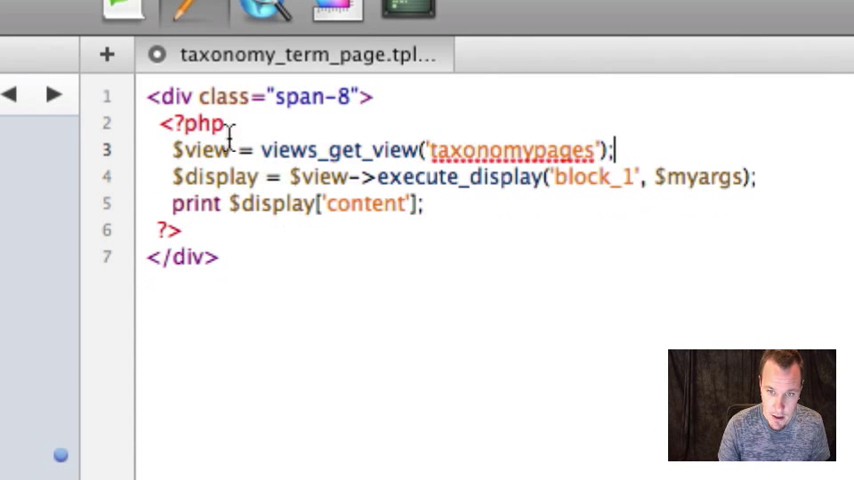
{"action": "mouse_move", "coordinate": [744, 184]}
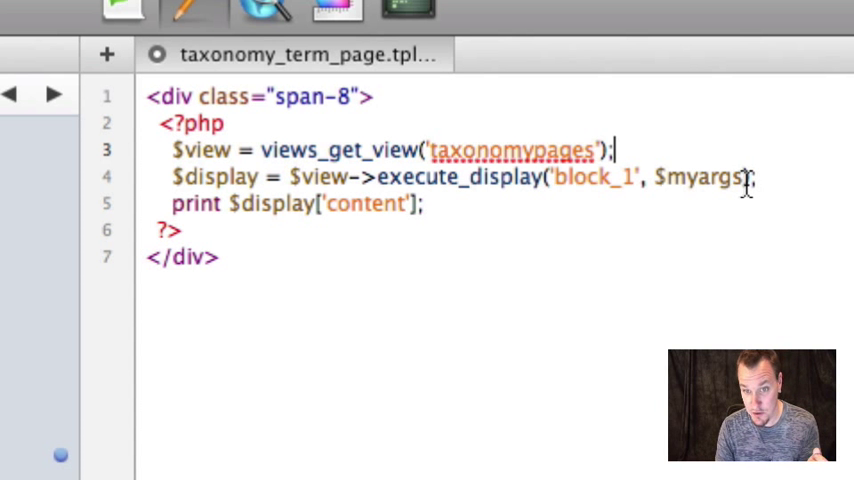
{"action": "double_click", "coordinate": [704, 176]}
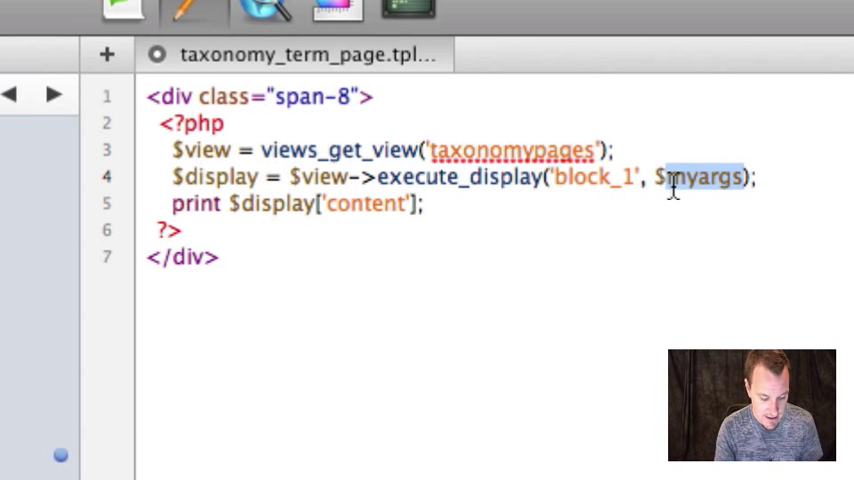
{"action": "type", "text": "tids"}
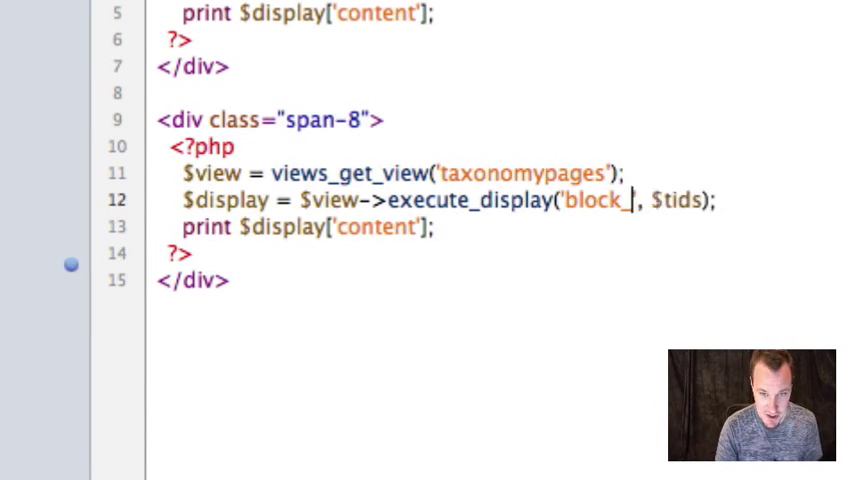
{"action": "type", "text": "2"}
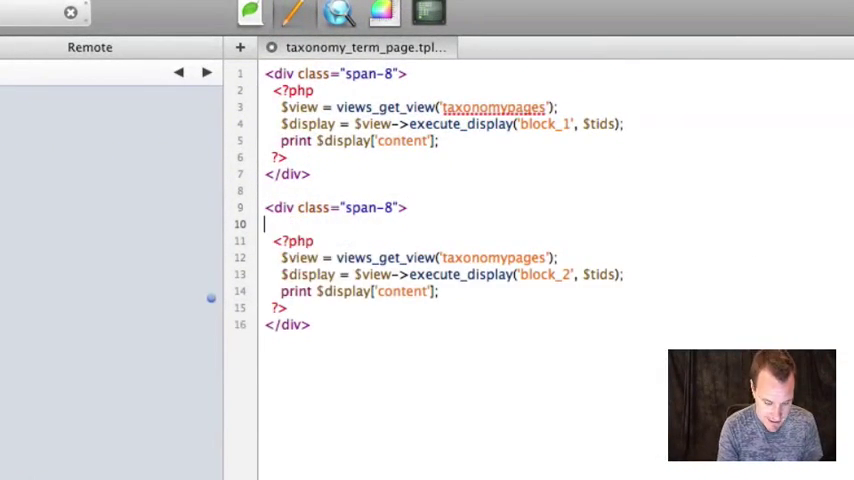
Step: Add <h1>Story Nodes</h1> above the second block and <h1>Page Nodes</h1> above the first
{"action": "type", "text": "<h1>Stor</h1>"}
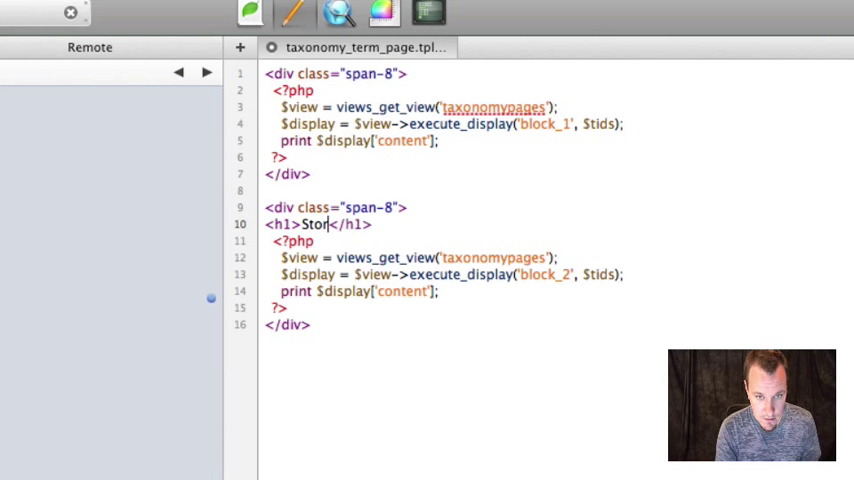
{"action": "type", "text": "y Nodes"}
{"action": "type", "text": "<h1></h1>"}
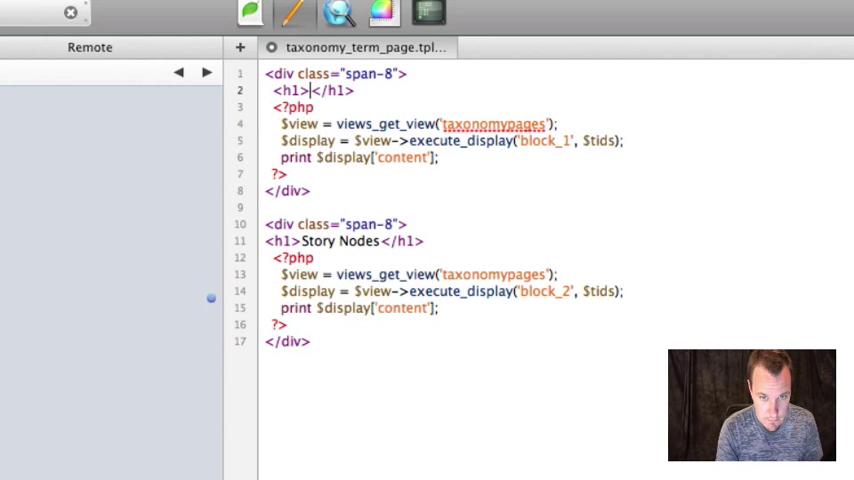
{"action": "type", "text": "Page Nodes"}
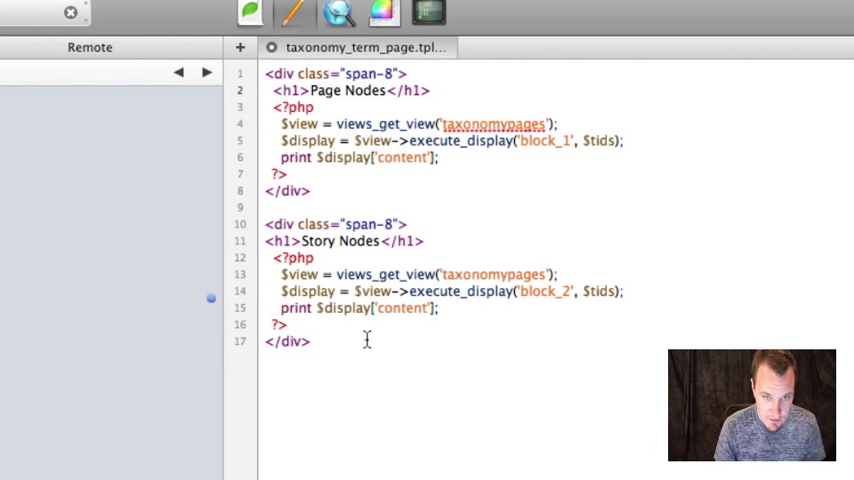
{"action": "left_click", "coordinate": [310, 340]}
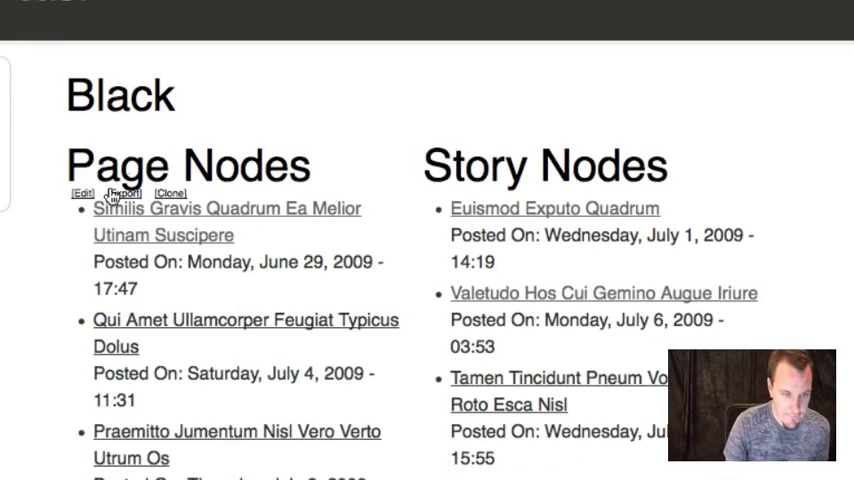
{"action": "mouse_move", "coordinate": [170, 280]}
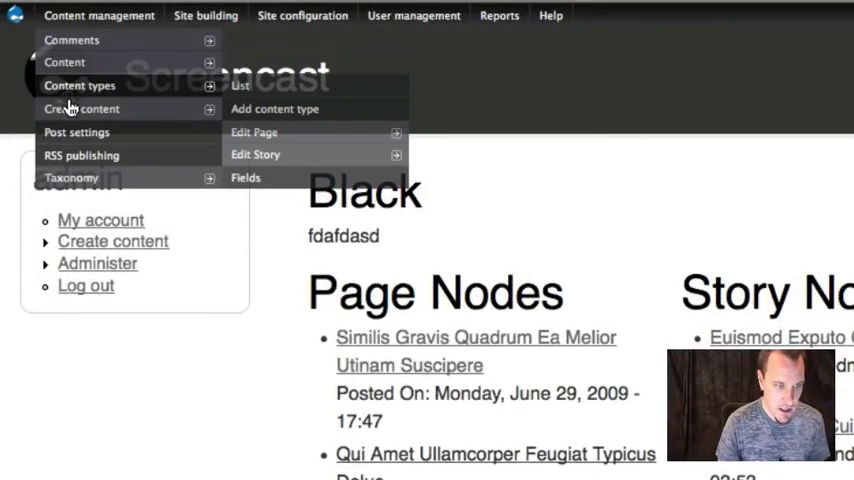
{"action": "mouse_move", "coordinate": [136, 88]}
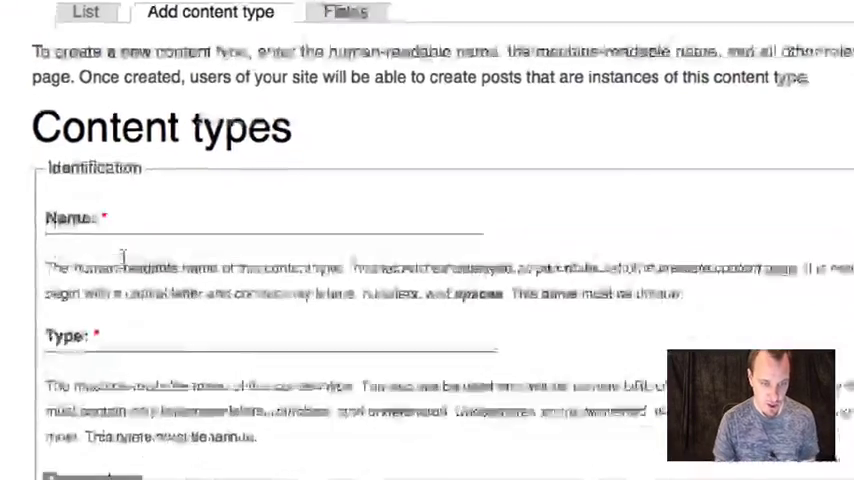
Step: Enter the content type name 'taxonomy description' with machine name taxdesc and move to save it
{"action": "type", "text": "taxonomy description"}
{"action": "type", "text": "taxde"}
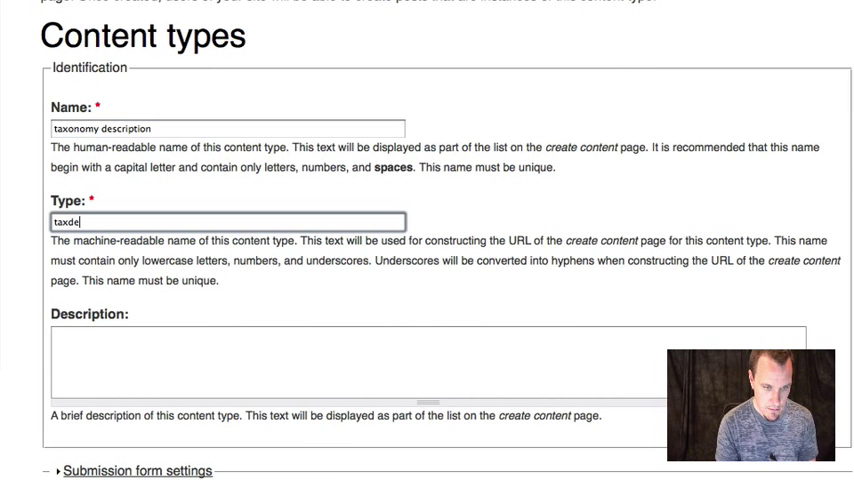
{"action": "type", "text": "sc"}
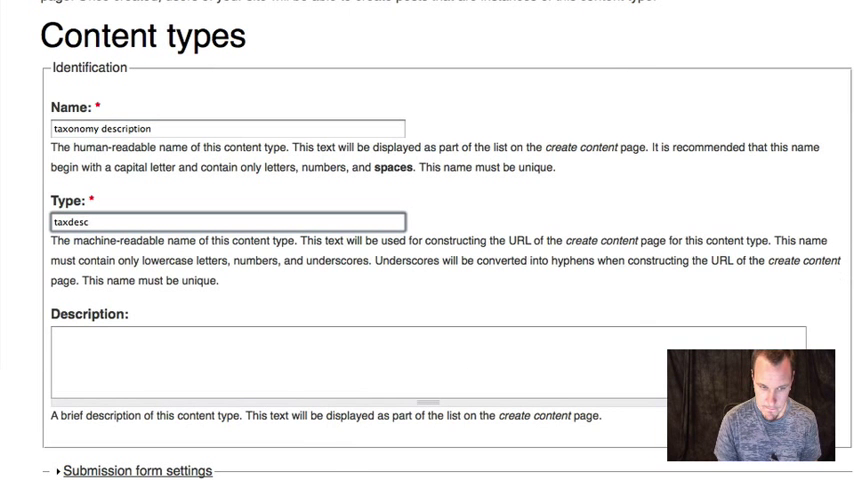
{"action": "scroll", "scroll_direction": "down", "scroll_amount": 3}
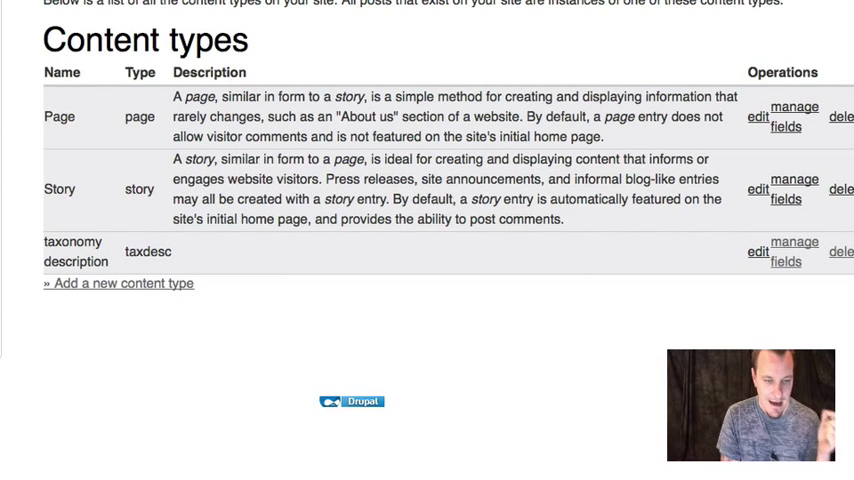
{"action": "mouse_move", "coordinate": [530, 404]}
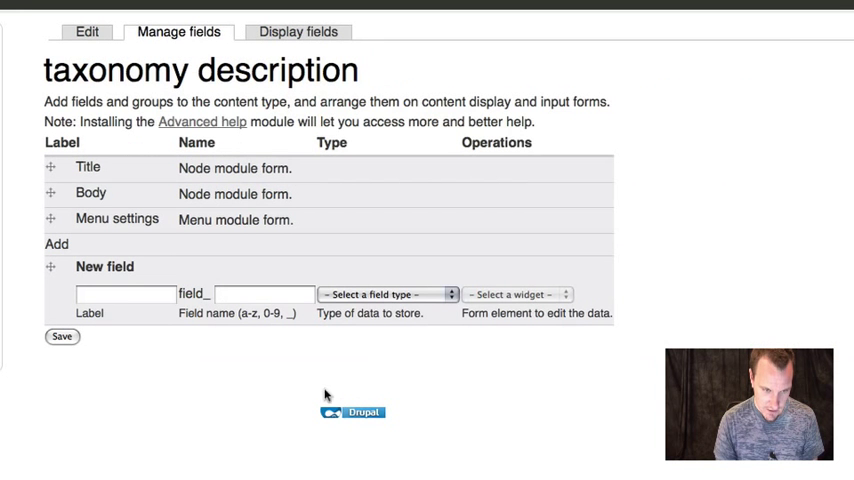
Step: Add a taxref field of type Content Taxonomy Fields with a Select List widget and save it
{"action": "type", "text": "tax"}
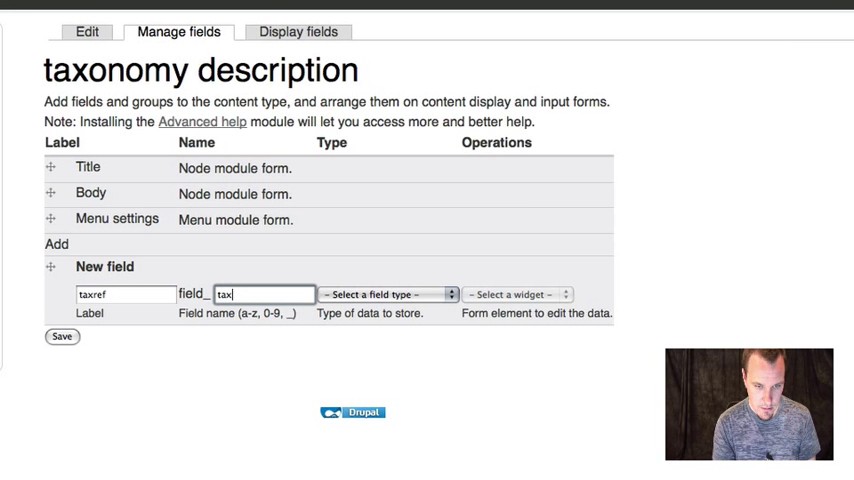
{"action": "left_click", "coordinate": [388, 294]}
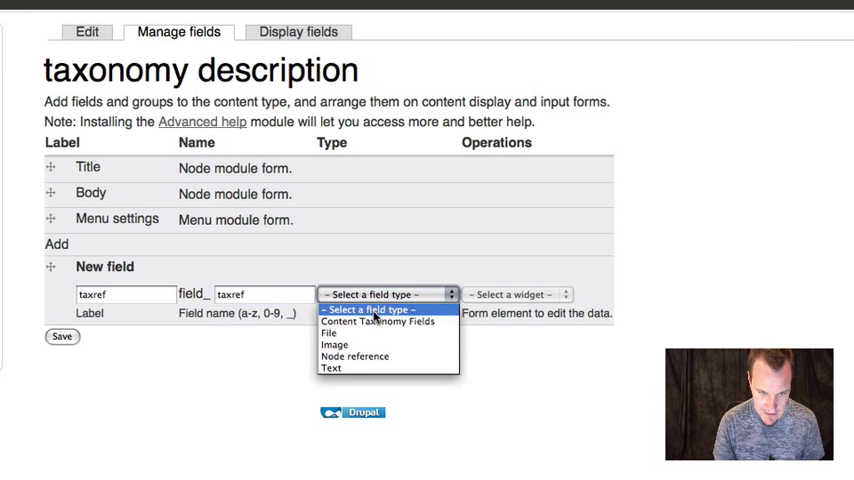
{"action": "left_click", "coordinate": [376, 322]}
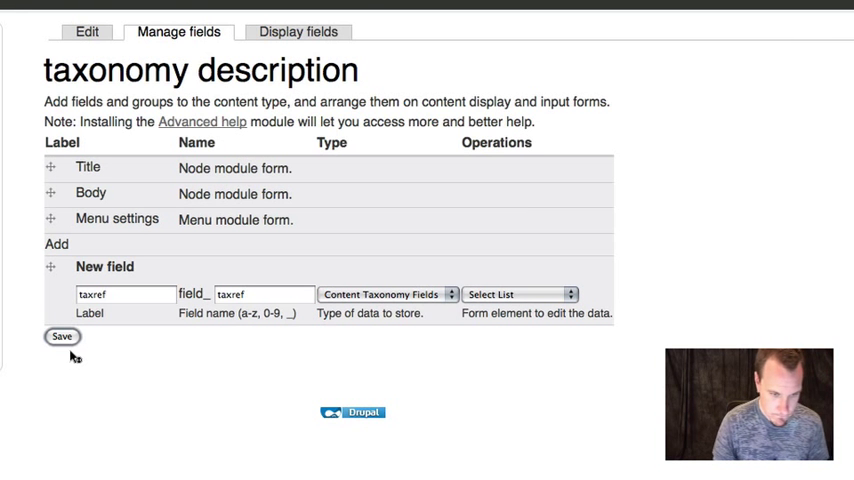
{"action": "left_click", "coordinate": [60, 336]}
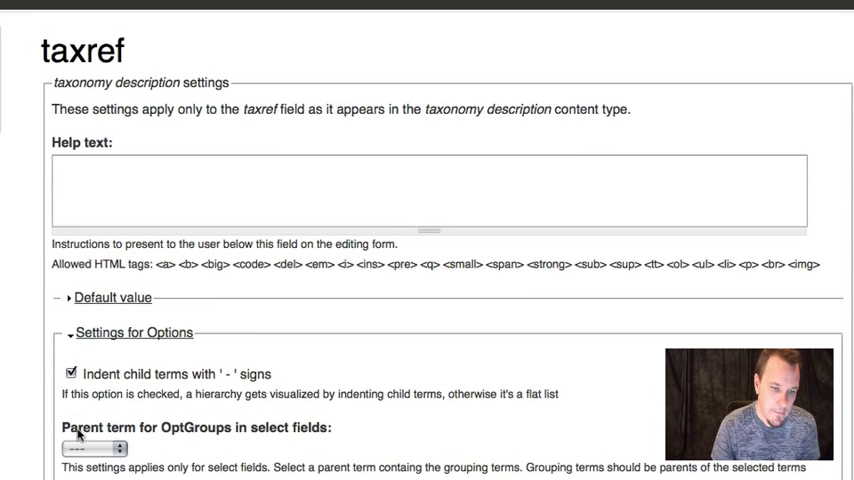
{"action": "scroll", "scroll_direction": "up", "scroll_amount": 3}
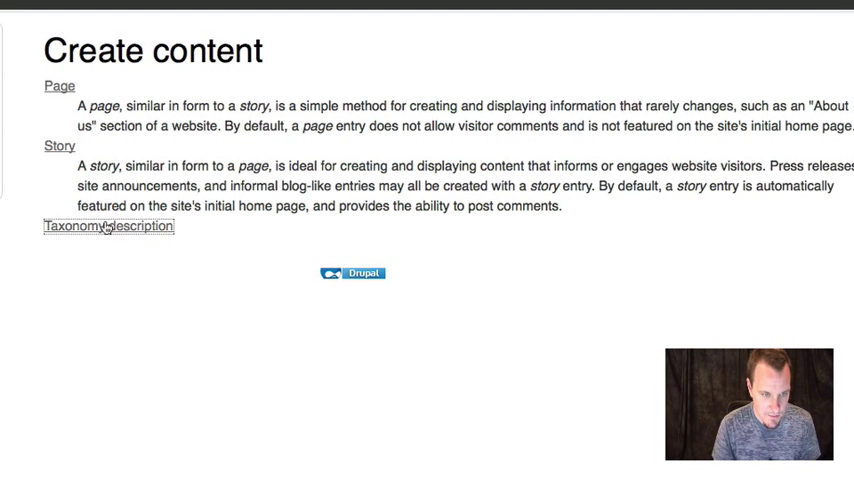
Step: Create the 'Black Tax Description' node with taxref Black and placeholder body, then save it
{"action": "left_click", "coordinate": [108, 226]}
{"action": "type", "text": "Black Tax Description"}
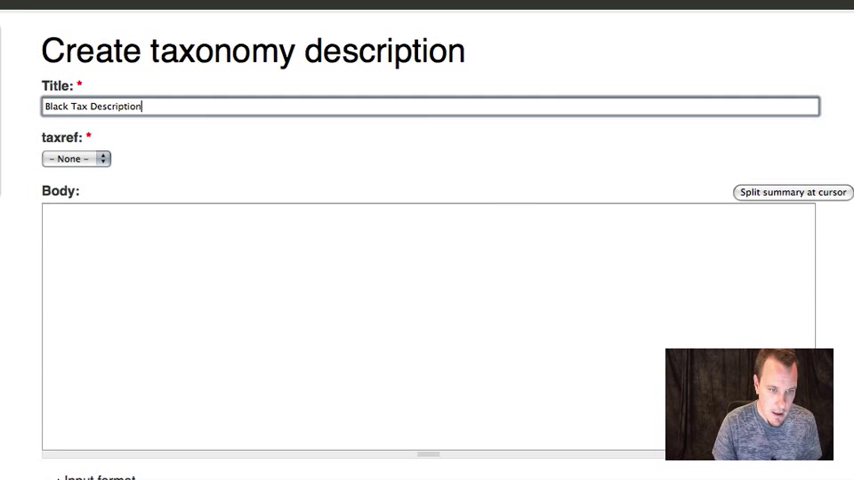
{"action": "left_click", "coordinate": [72, 158]}
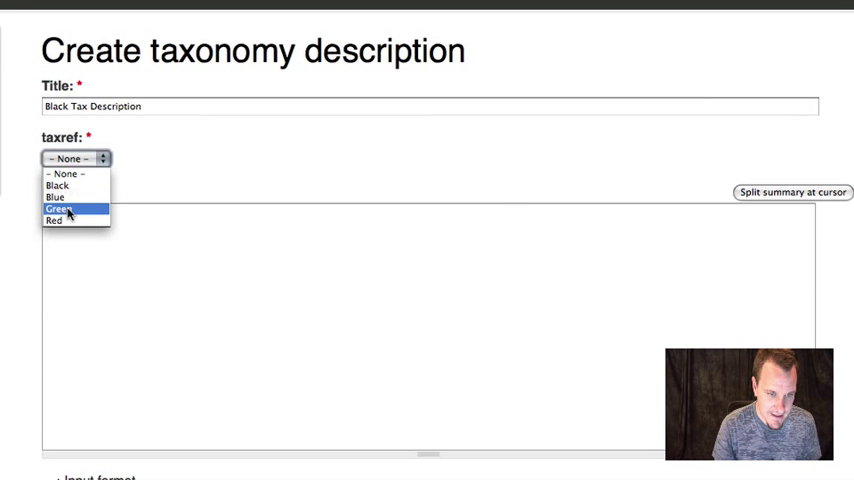
{"action": "left_click", "coordinate": [58, 184]}
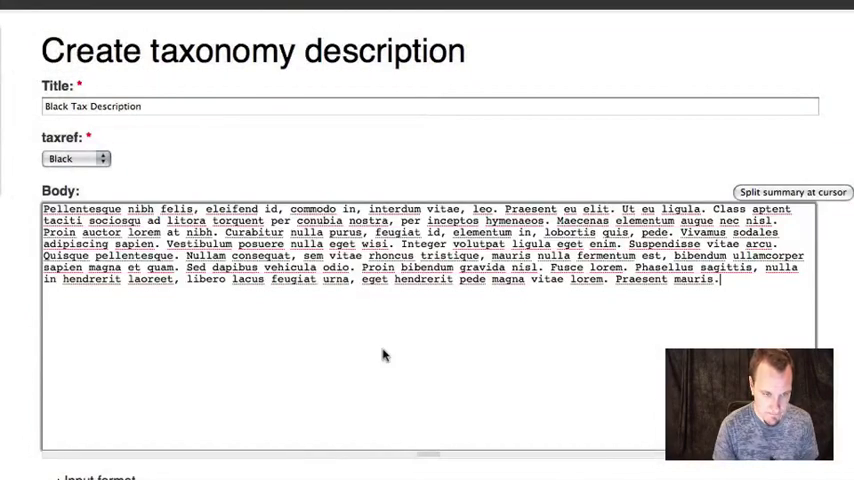
{"action": "scroll", "scroll_direction": "down", "scroll_amount": 3}
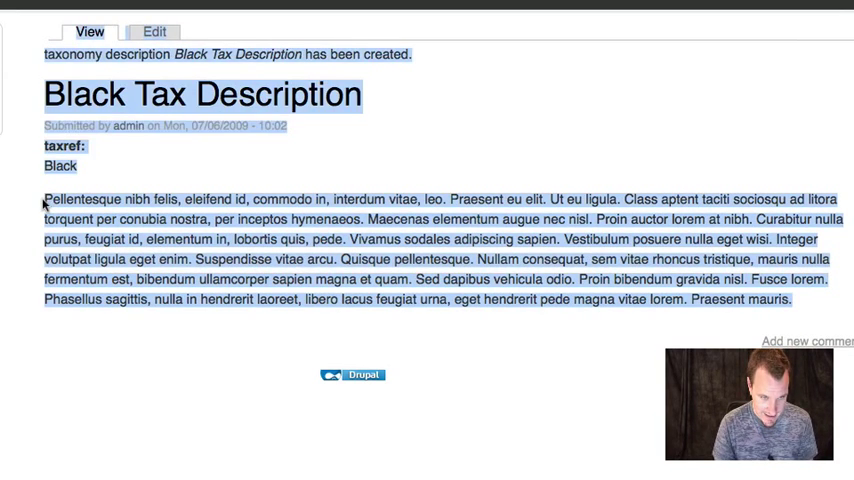
{"action": "left_click", "coordinate": [96, 232]}
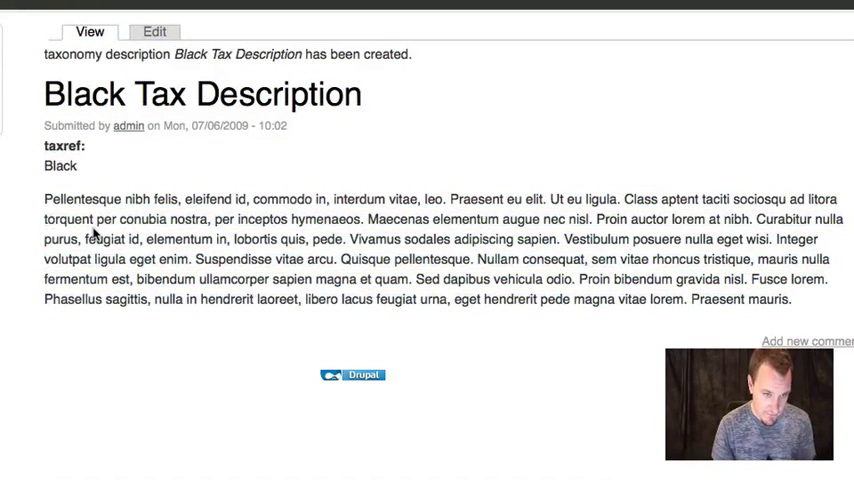
{"action": "left_click_drag", "start_coordinate": [310, 300], "coordinate": [790, 300]}
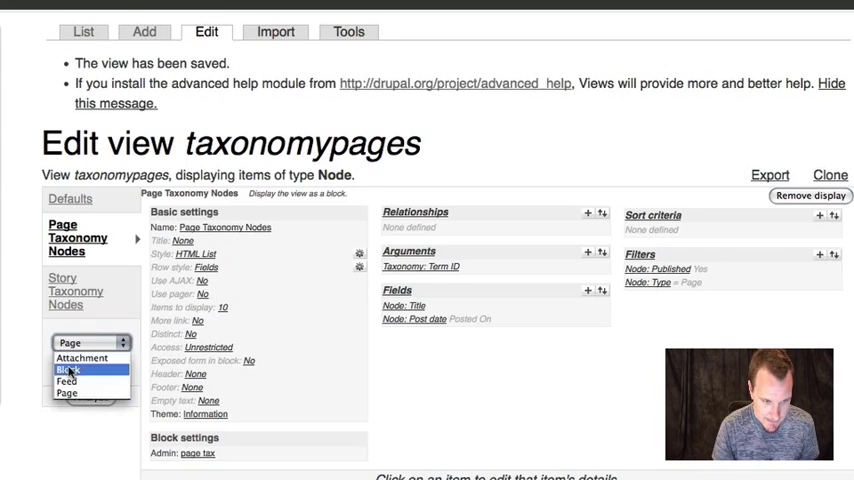
Step: Add a Block display limited to 1 item and filtered to taxonomy description nodes
{"action": "left_click", "coordinate": [66, 368]}
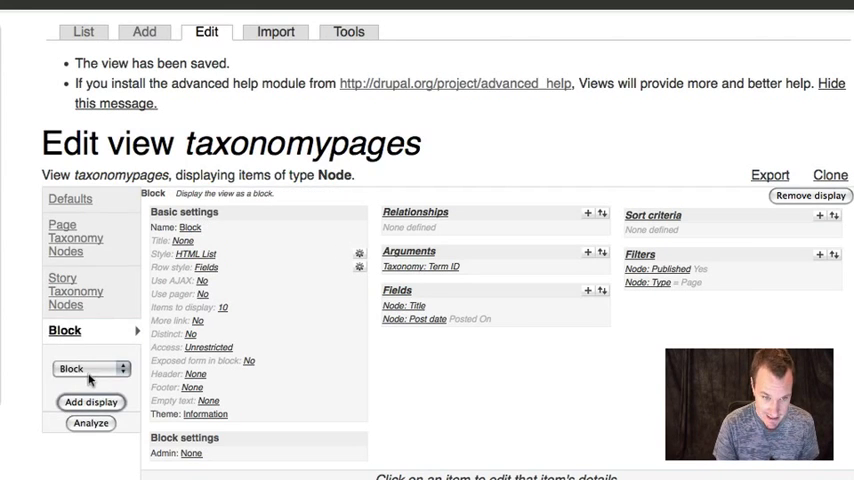
{"action": "left_click", "coordinate": [212, 308]}
{"action": "type", "text": "1"}
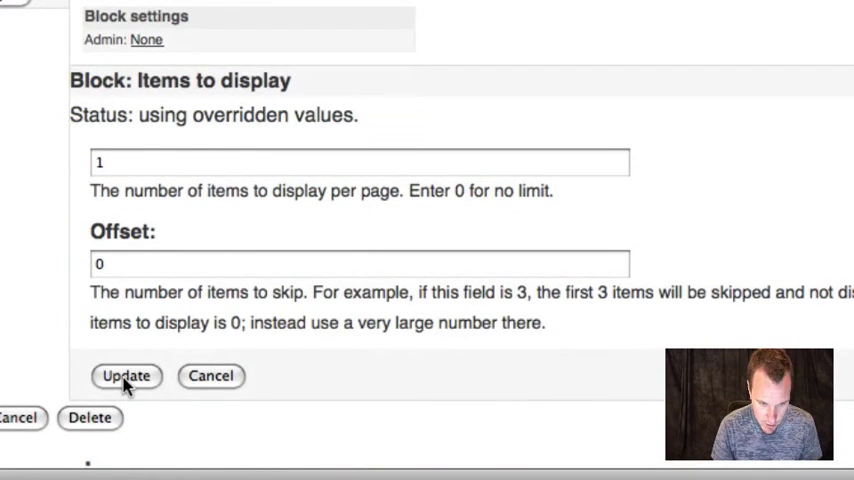
{"action": "left_click", "coordinate": [126, 376]}
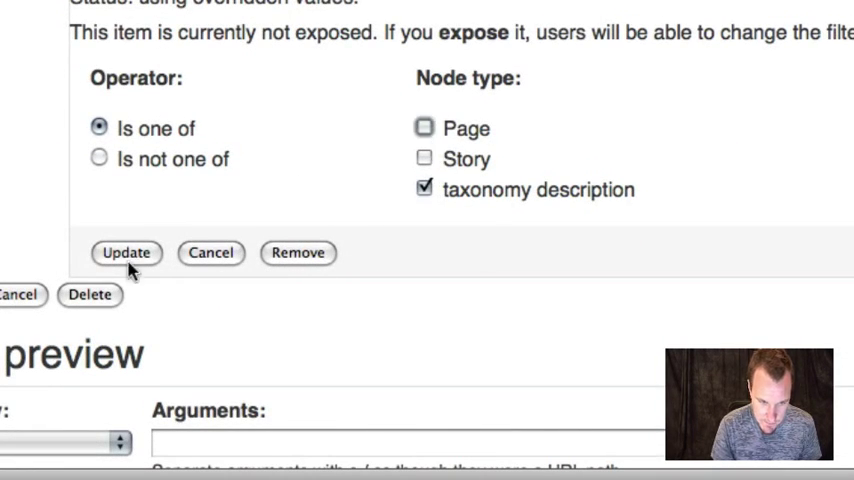
{"action": "left_click", "coordinate": [126, 252]}
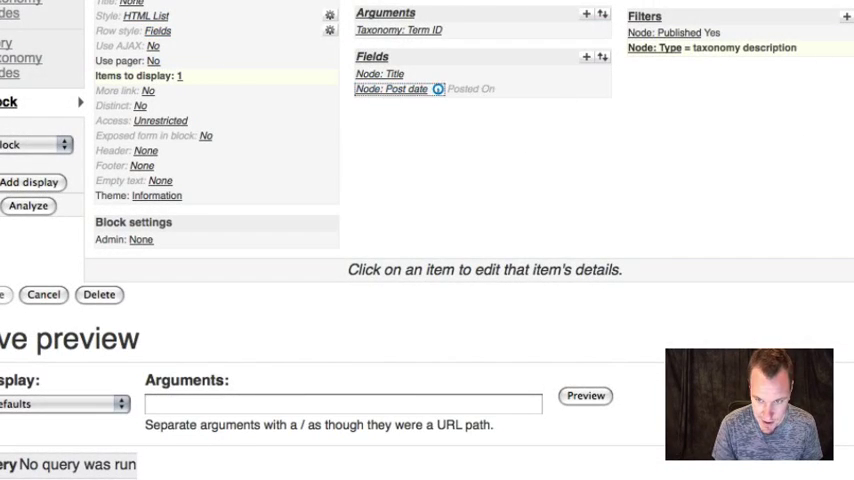
Step: Replace the post date and title fields with the Node: Body field
{"action": "left_click", "coordinate": [398, 88]}
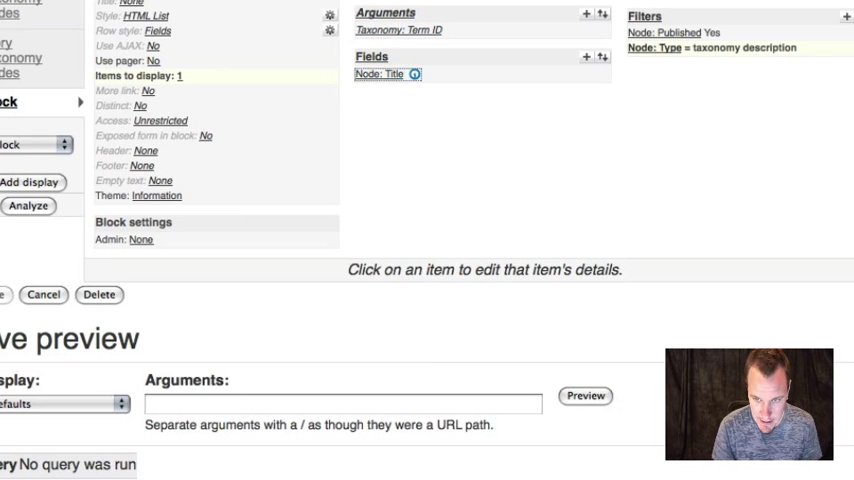
{"action": "left_click", "coordinate": [376, 72]}
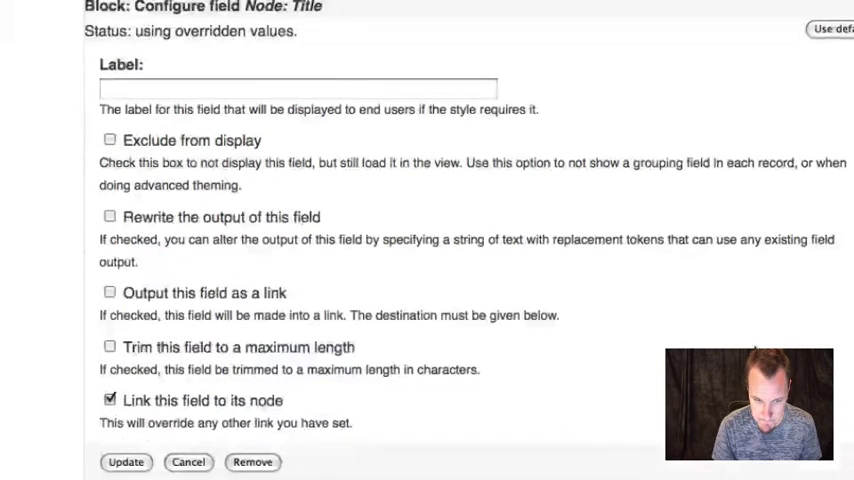
{"action": "left_click", "coordinate": [124, 462]}
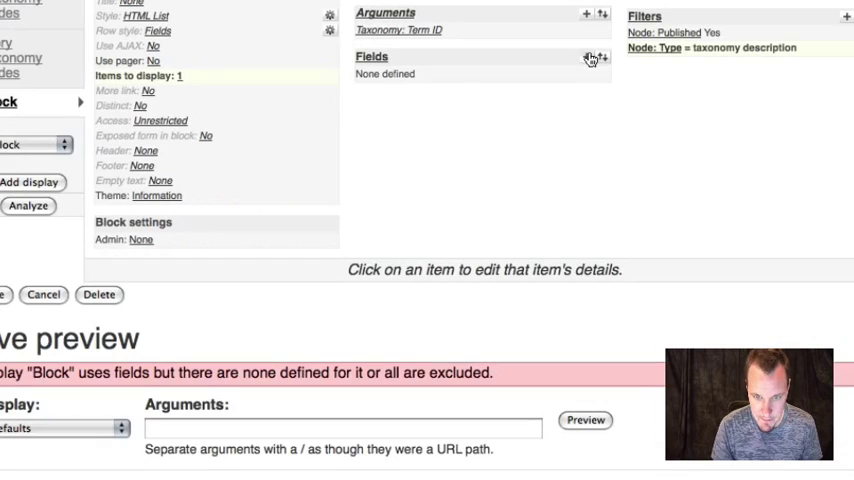
{"action": "left_click", "coordinate": [590, 58]}
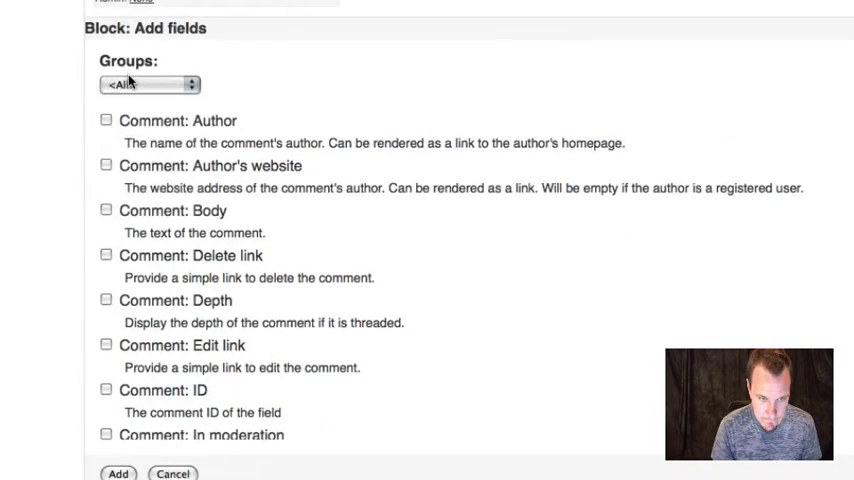
{"action": "left_click", "coordinate": [150, 84]}
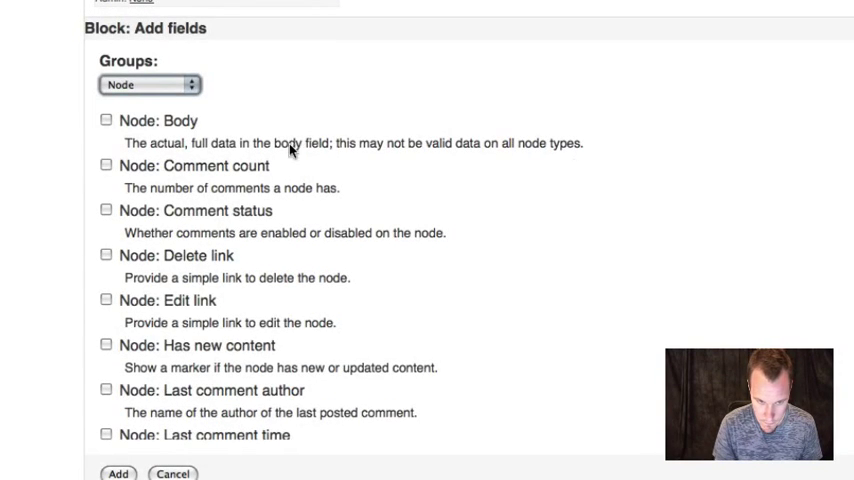
{"action": "left_click", "coordinate": [106, 120]}
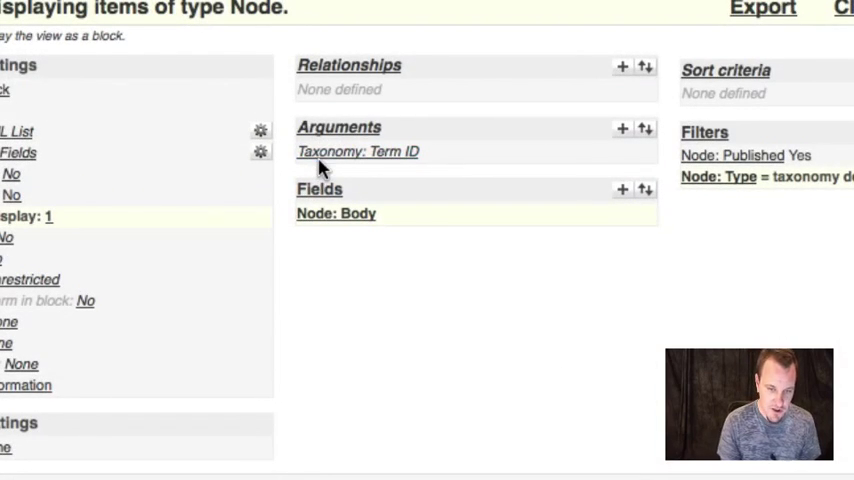
Step: Replace the Term ID argument with the Content: taxref argument for the block
{"action": "left_click", "coordinate": [358, 152]}
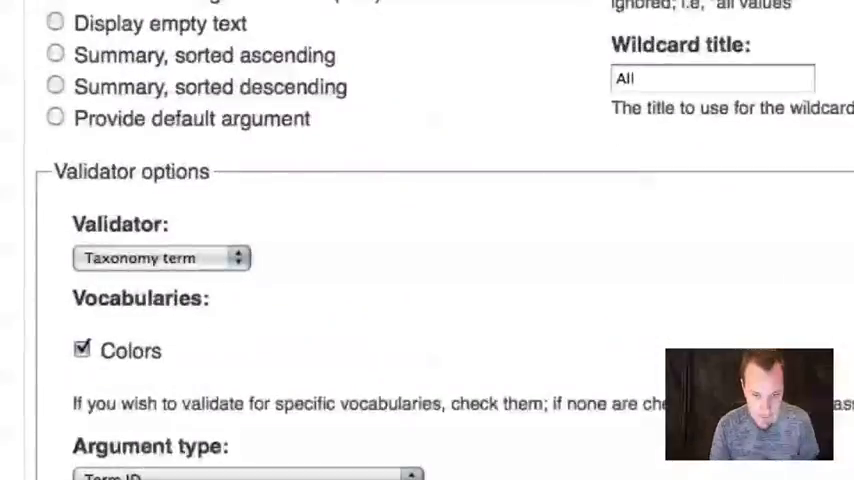
{"action": "scroll", "scroll_direction": "up", "scroll_amount": 3}
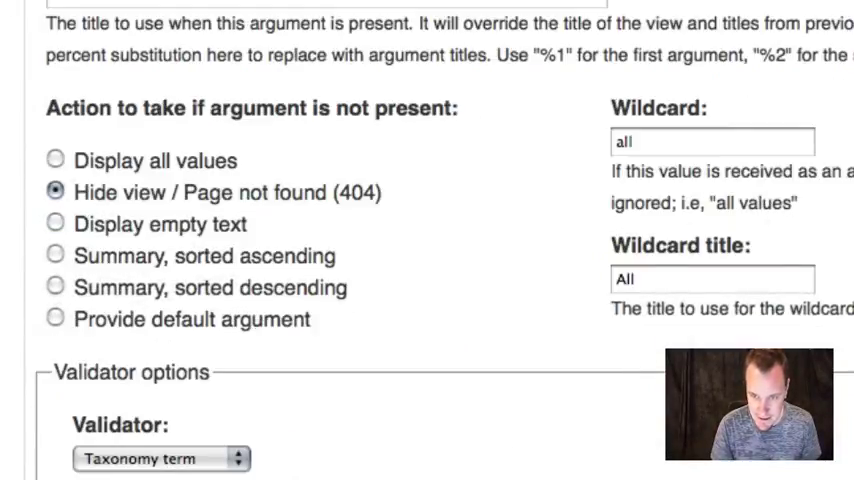
{"action": "scroll", "scroll_direction": "down", "scroll_amount": 3}
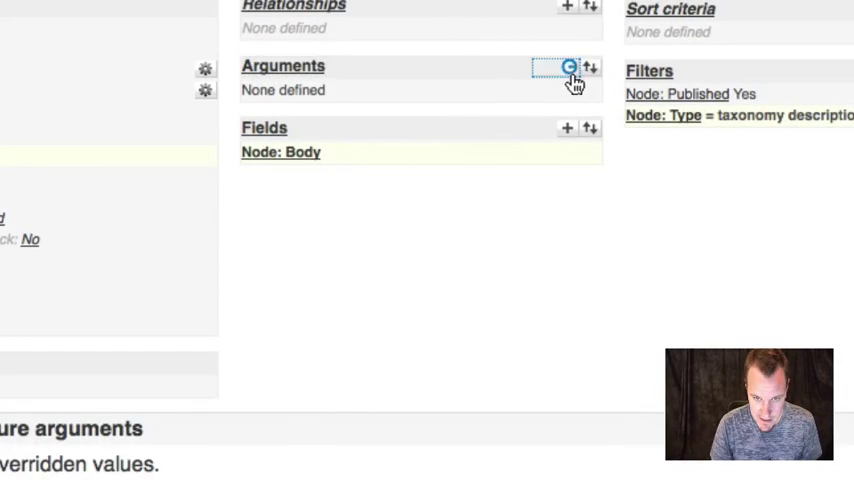
{"action": "left_click", "coordinate": [568, 68]}
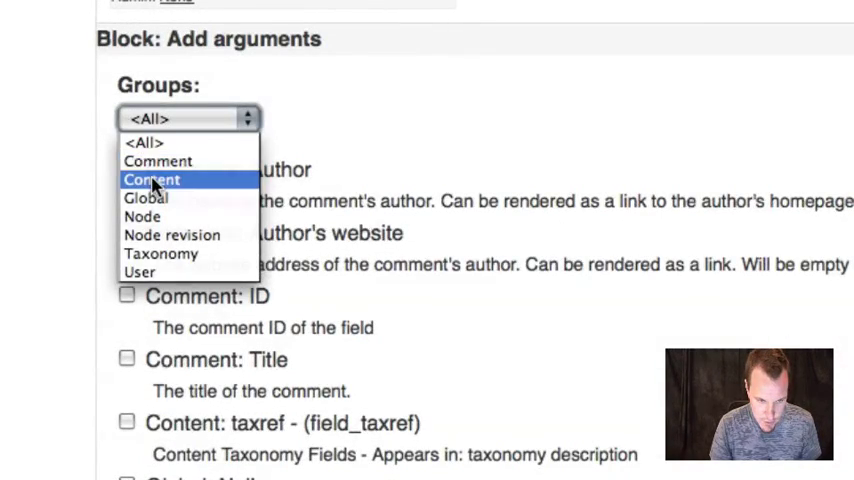
{"action": "left_click", "coordinate": [152, 180]}
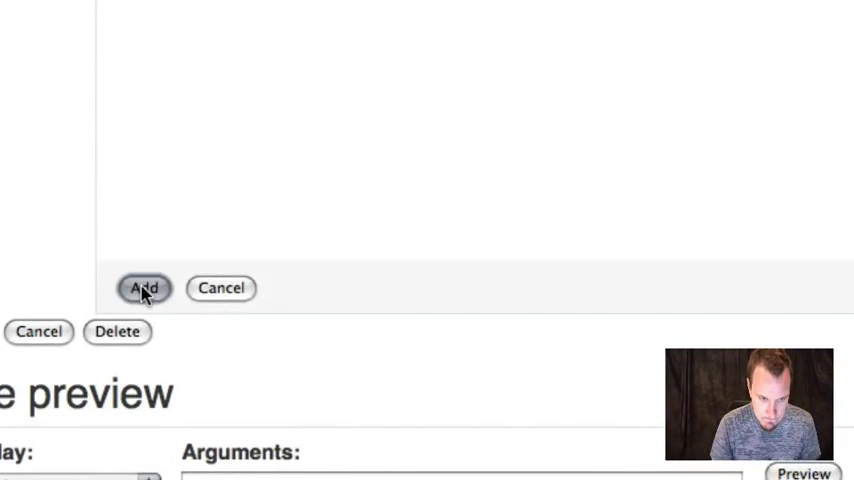
{"action": "left_click", "coordinate": [144, 288]}
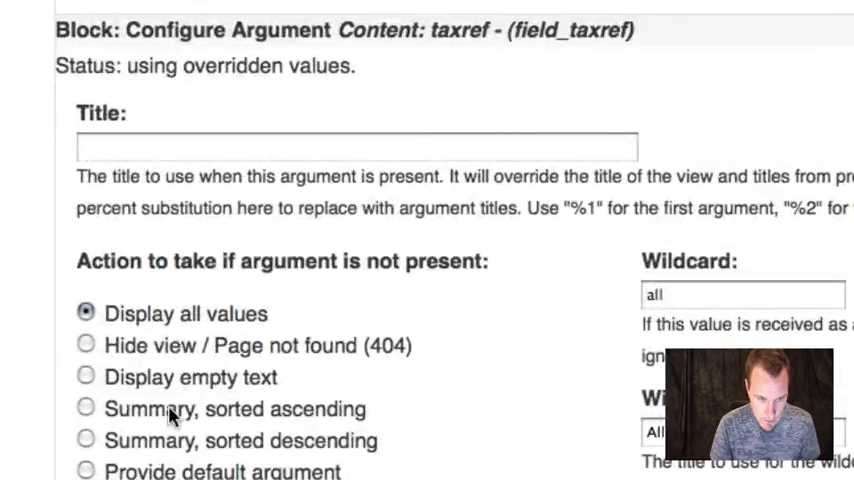
{"action": "scroll", "scroll_direction": "down", "scroll_amount": 3}
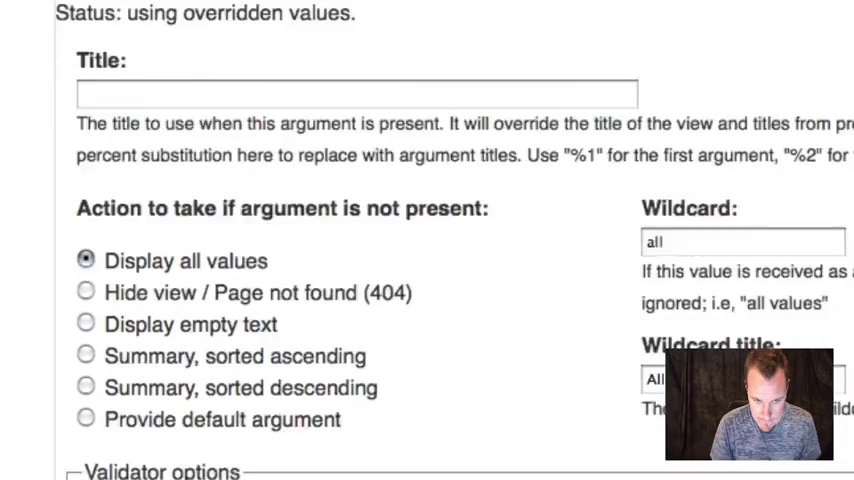
{"action": "left_click", "coordinate": [184, 120]}
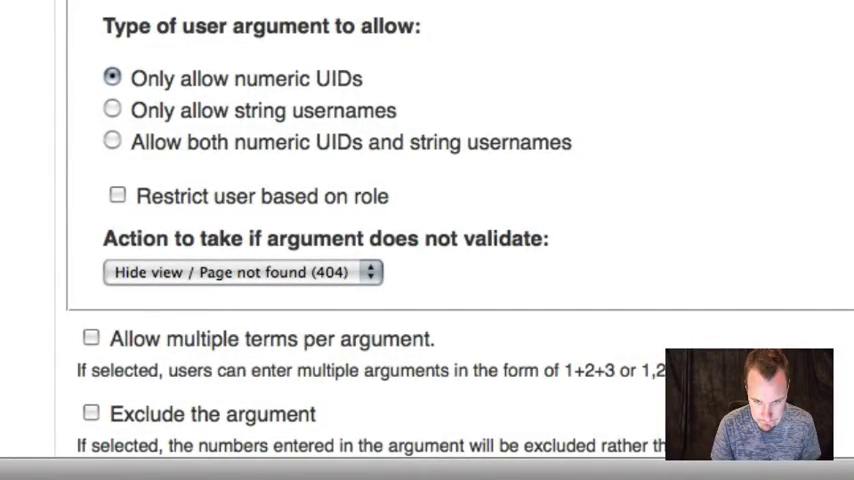
{"action": "scroll", "scroll_direction": "down", "scroll_amount": 3}
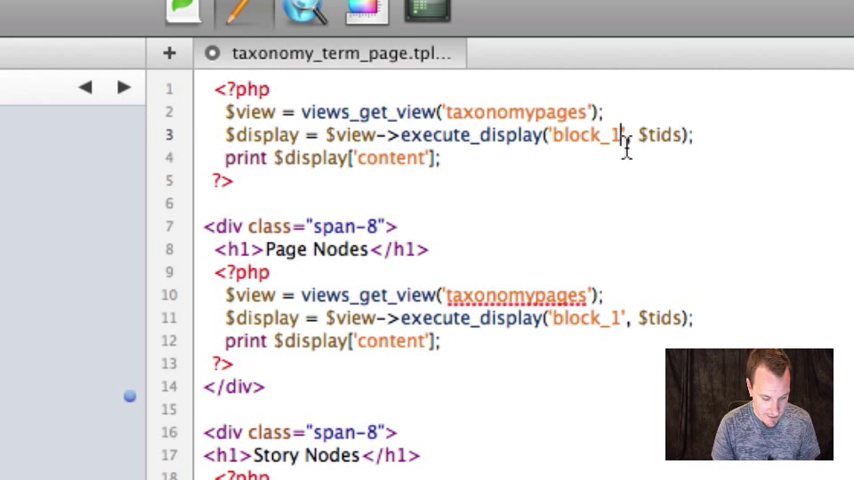
Step: Change the first snippet's execute_display call from 'block_1' to 'block_3'
{"action": "type", "text": "3"}
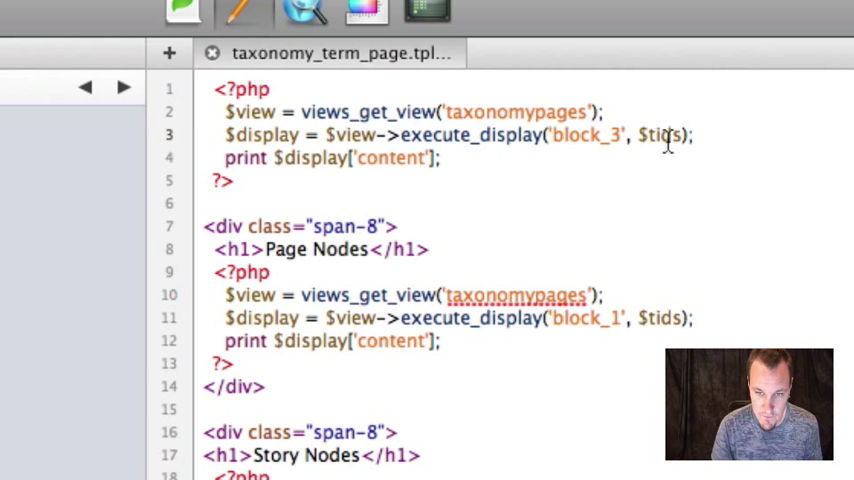
{"action": "mouse_move", "coordinate": [462, 214]}
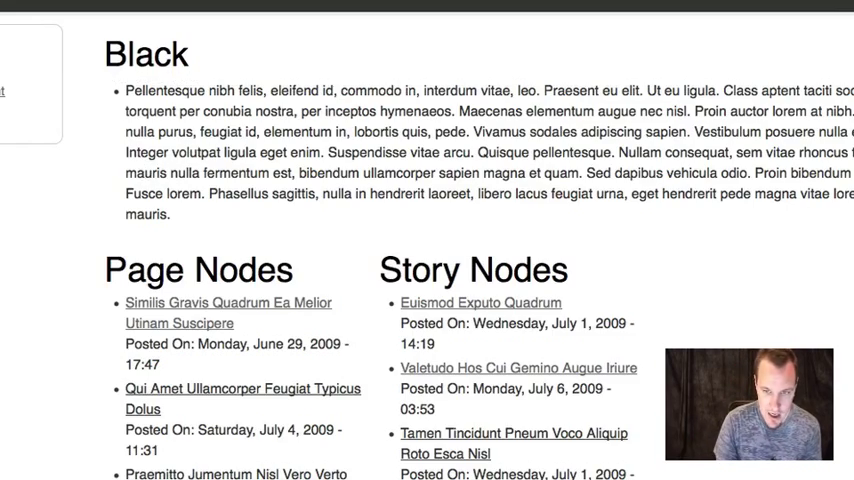
Step: Scroll the Black term page to check the description above the Page and Story Nodes lists
{"action": "scroll", "scroll_direction": "down", "scroll_amount": 3}
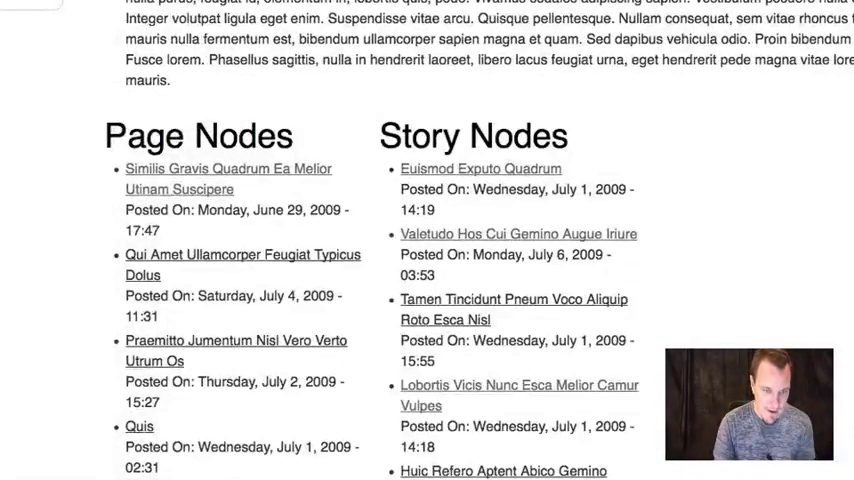